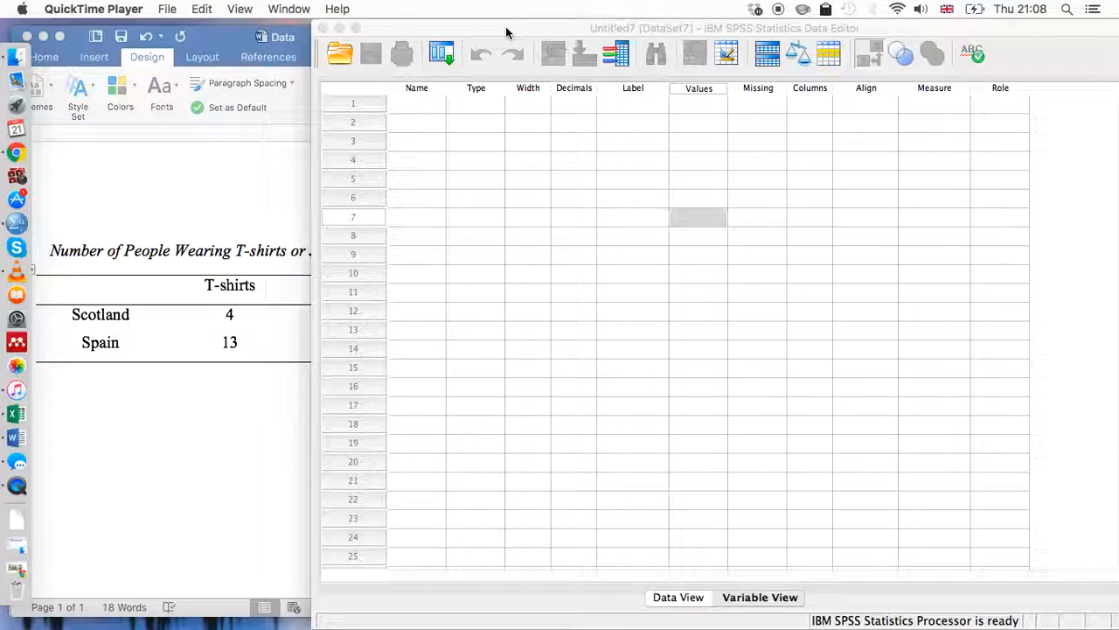
mouse_move(236, 382)
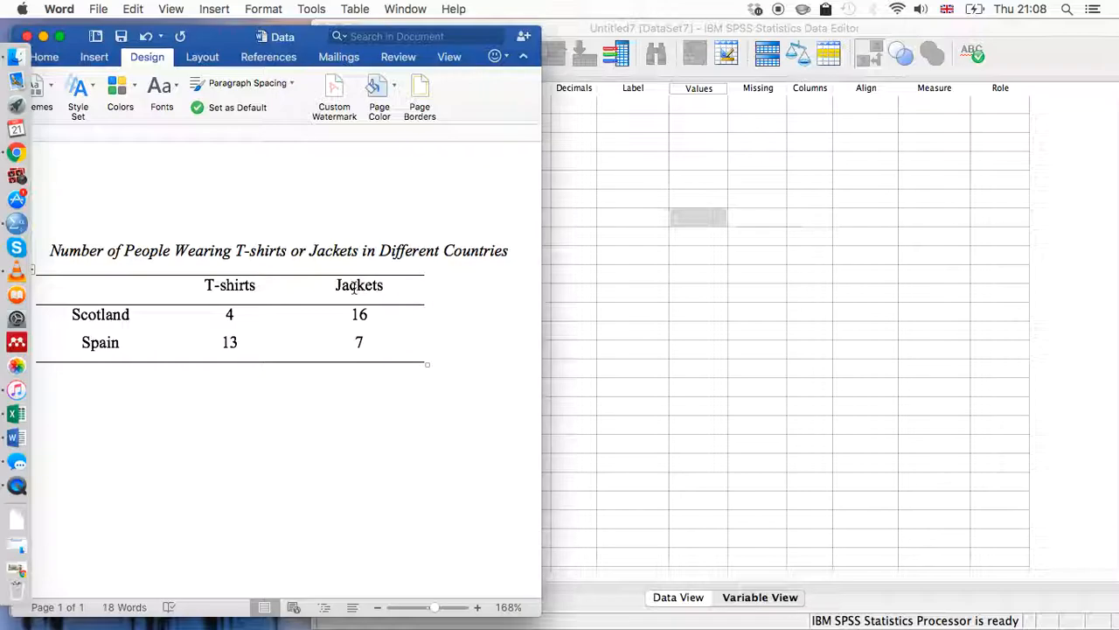
mouse_move(572, 217)
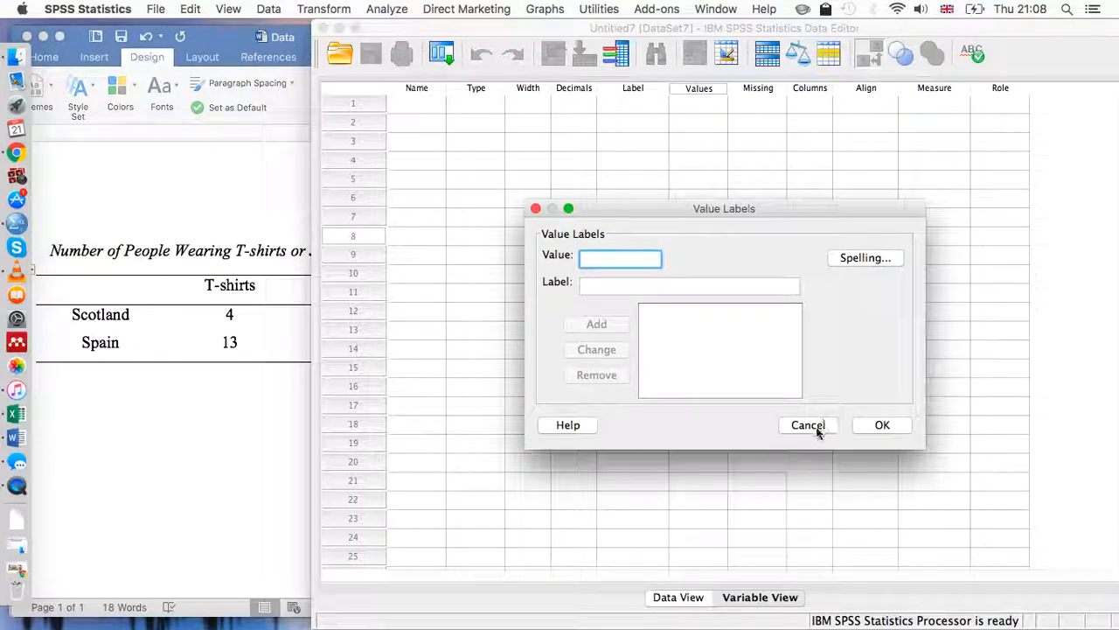
Name the first variable Country and the second variable Clothes in Variable View.
click(808, 425)
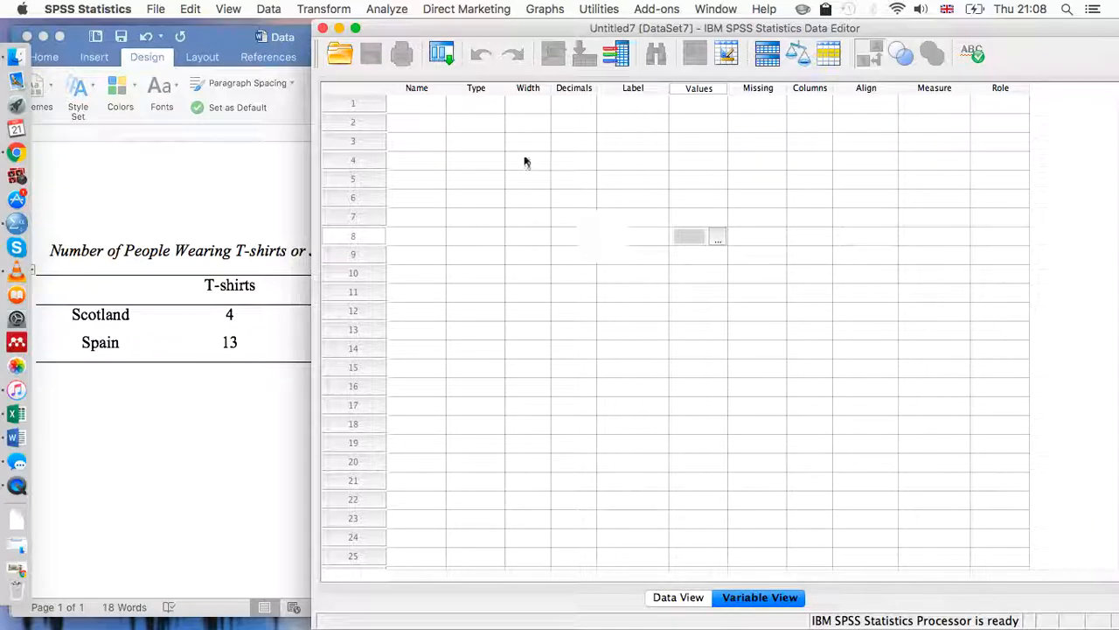
click(416, 105)
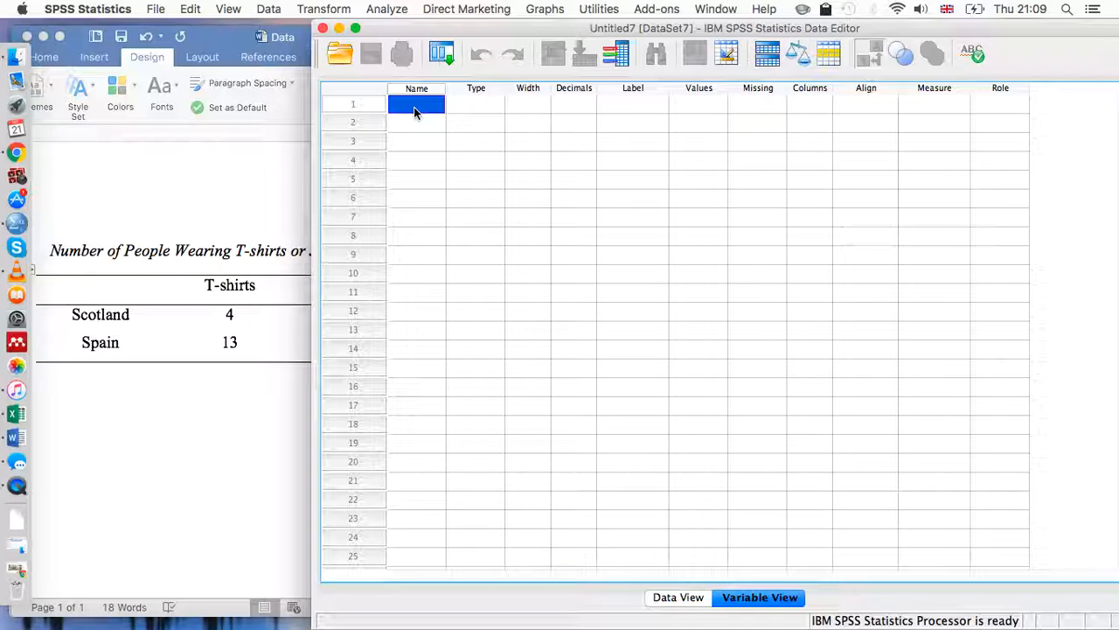
text(Country)
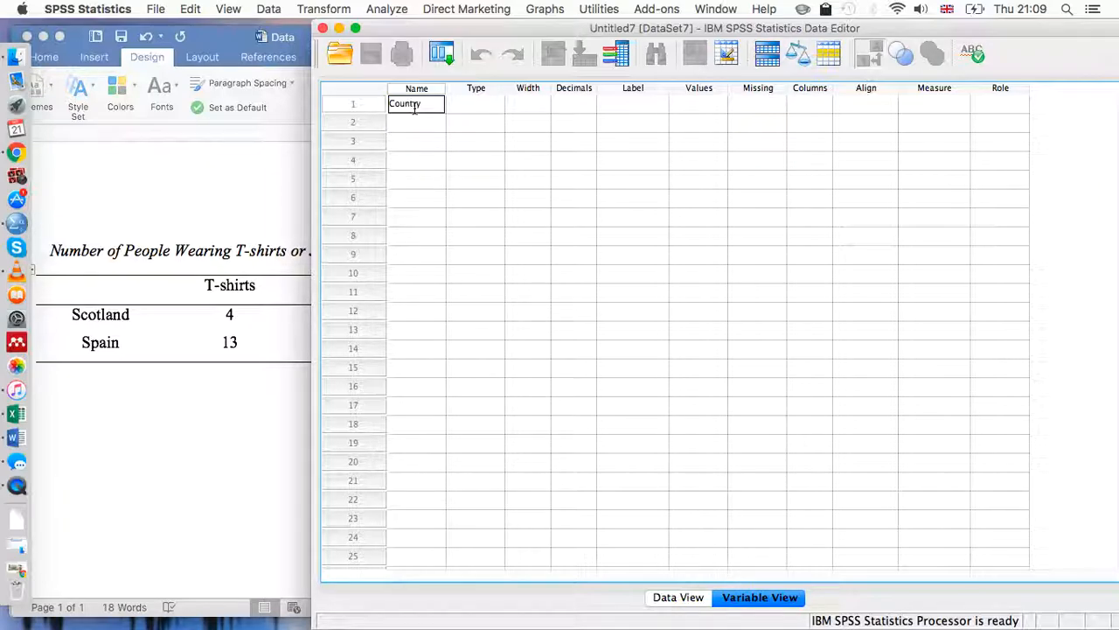
key(Return)
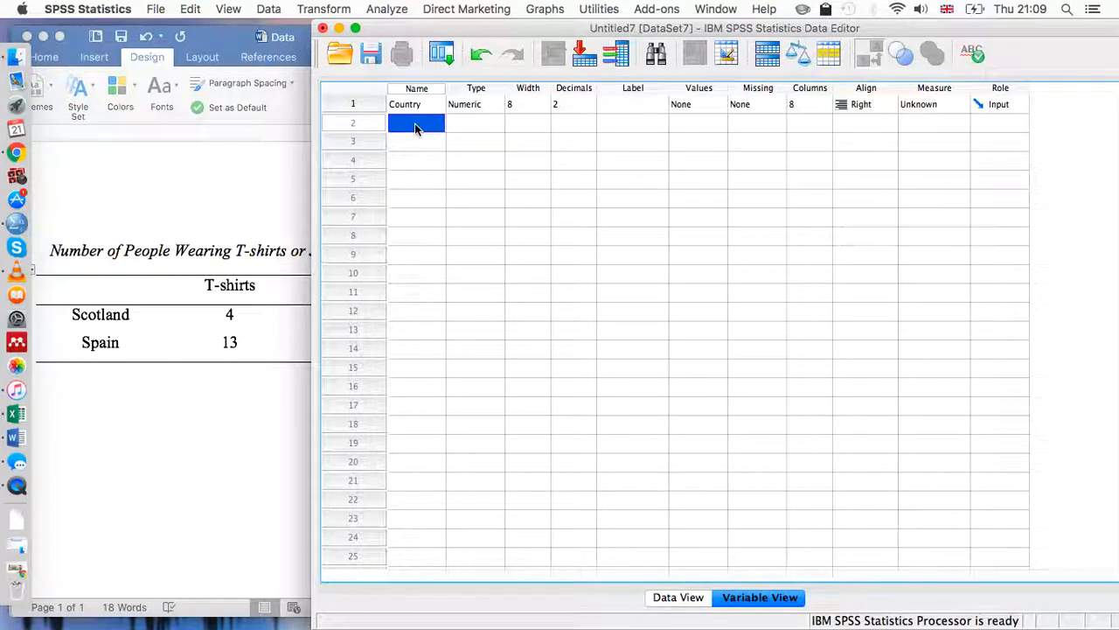
text(Clothes)
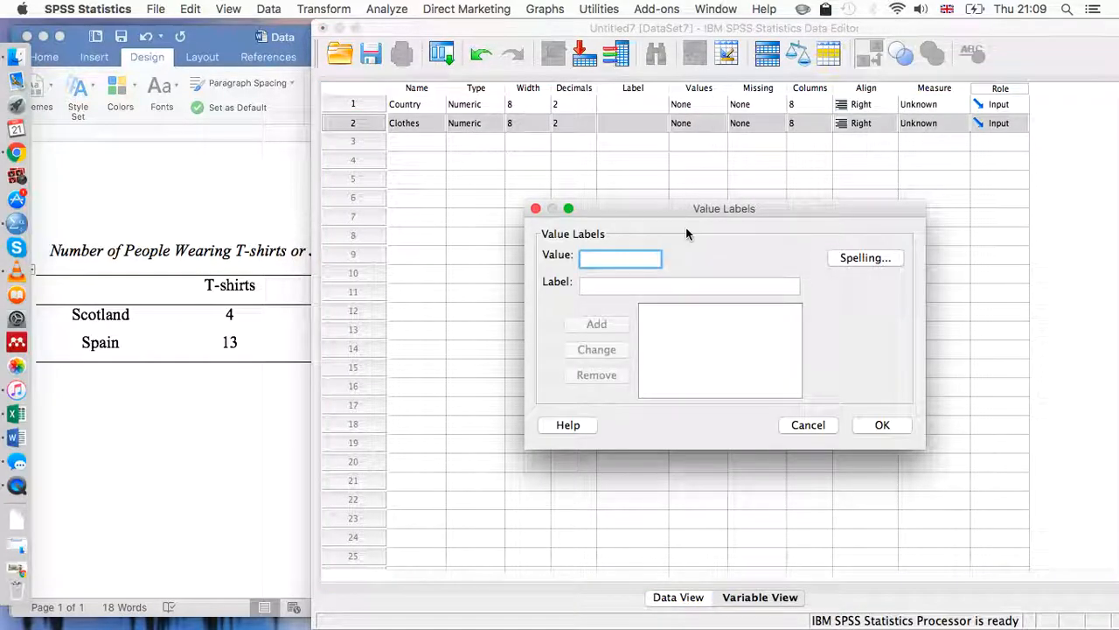
Add value labels to Country: 0 = Scotland and 1 = Spain.
text(0)
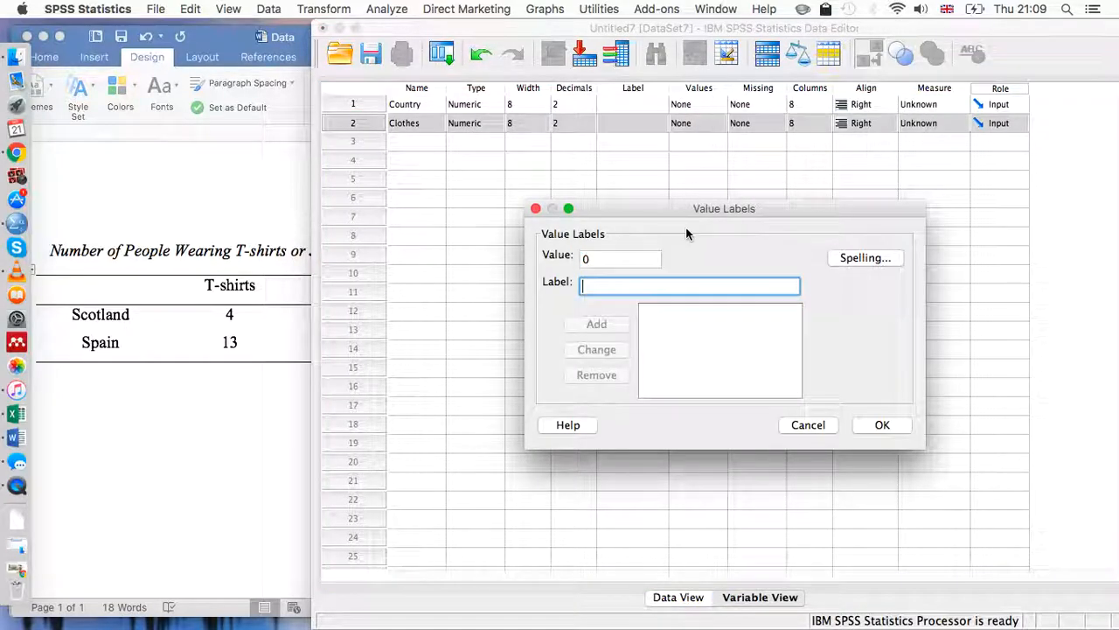
text(Scotland)
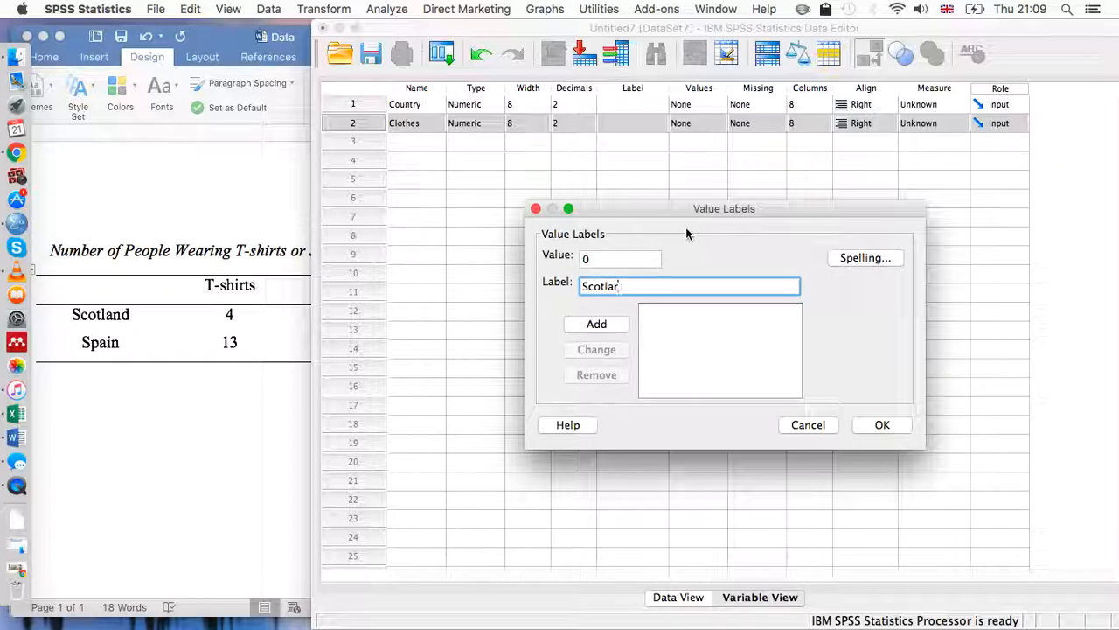
click(596, 323)
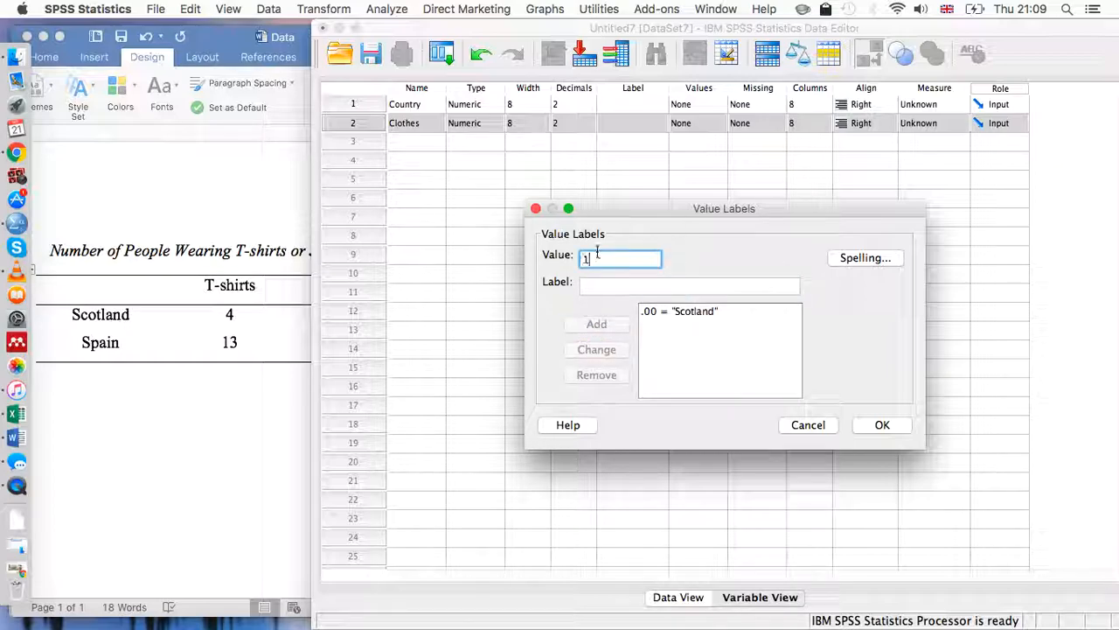
text(Spain)
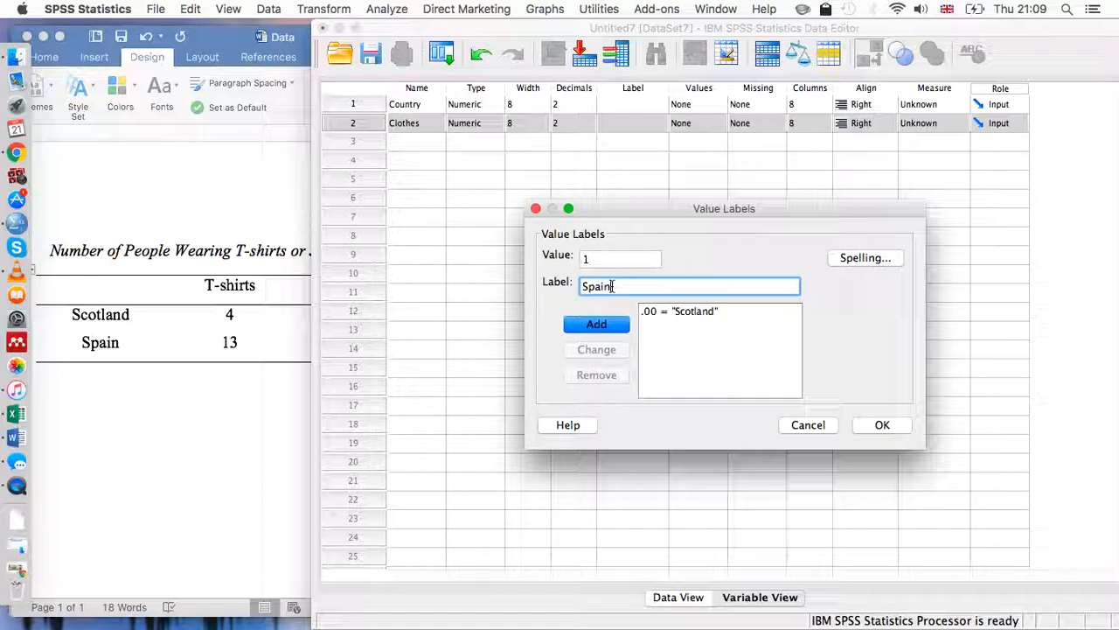
click(881, 425)
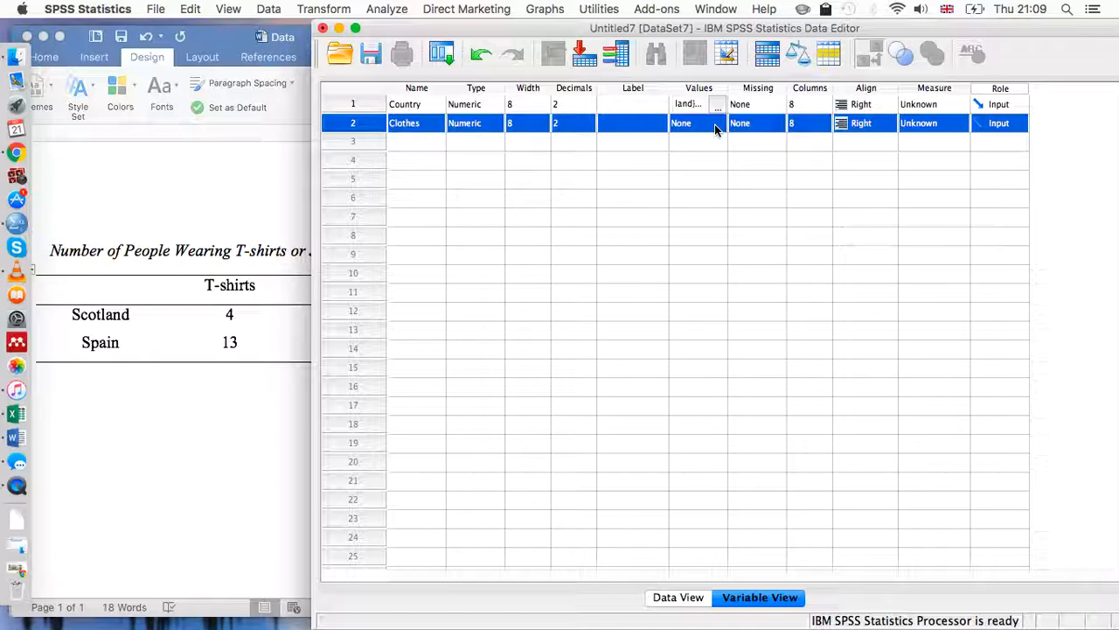
Add value labels to Clothes: 0 = T-shirts and 1 = Jackets.
click(717, 122)
text(0)
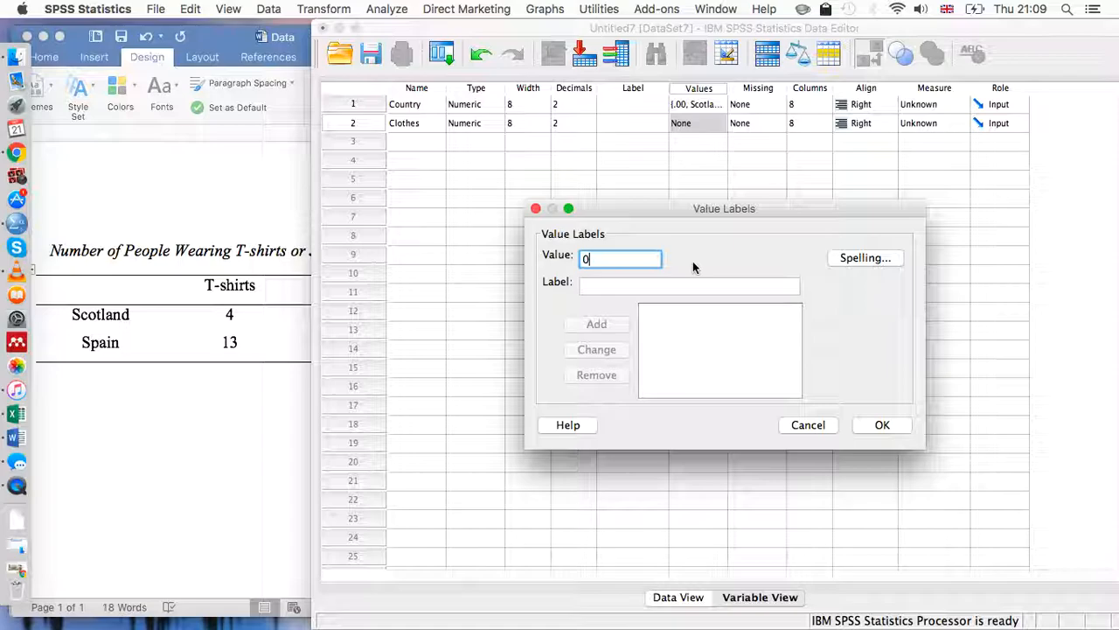
text(T-shir)
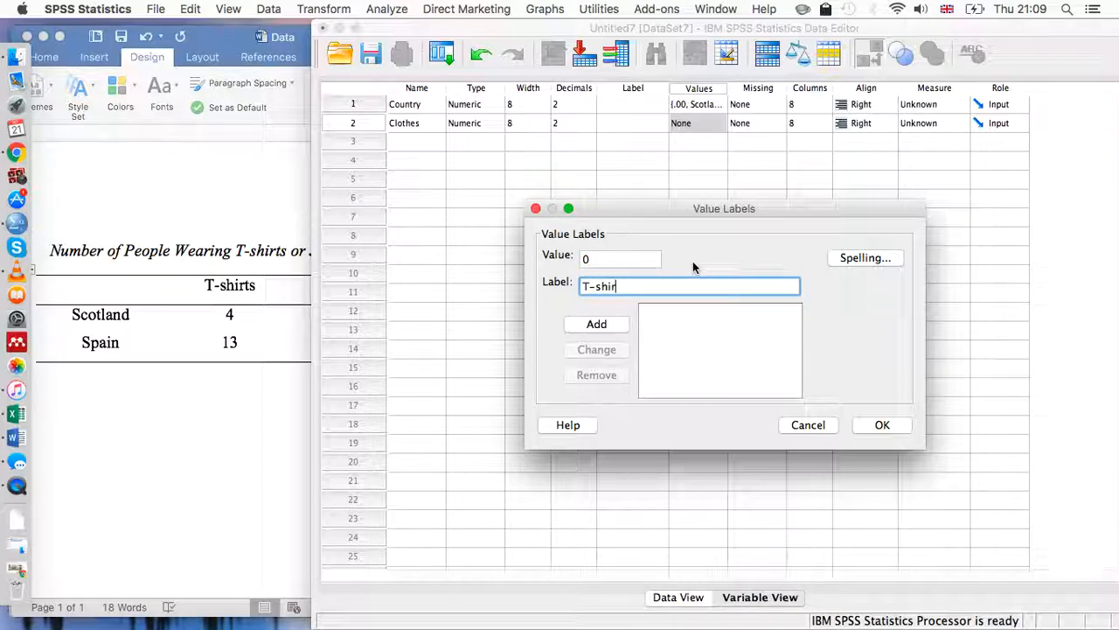
click(596, 324)
text(Jacke)
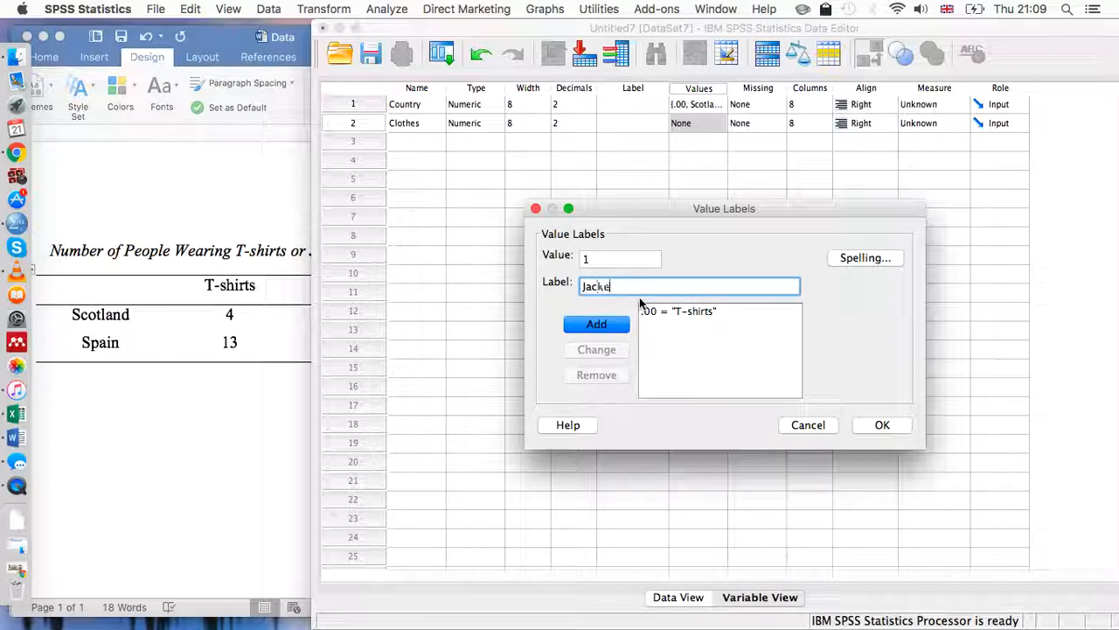
click(881, 425)
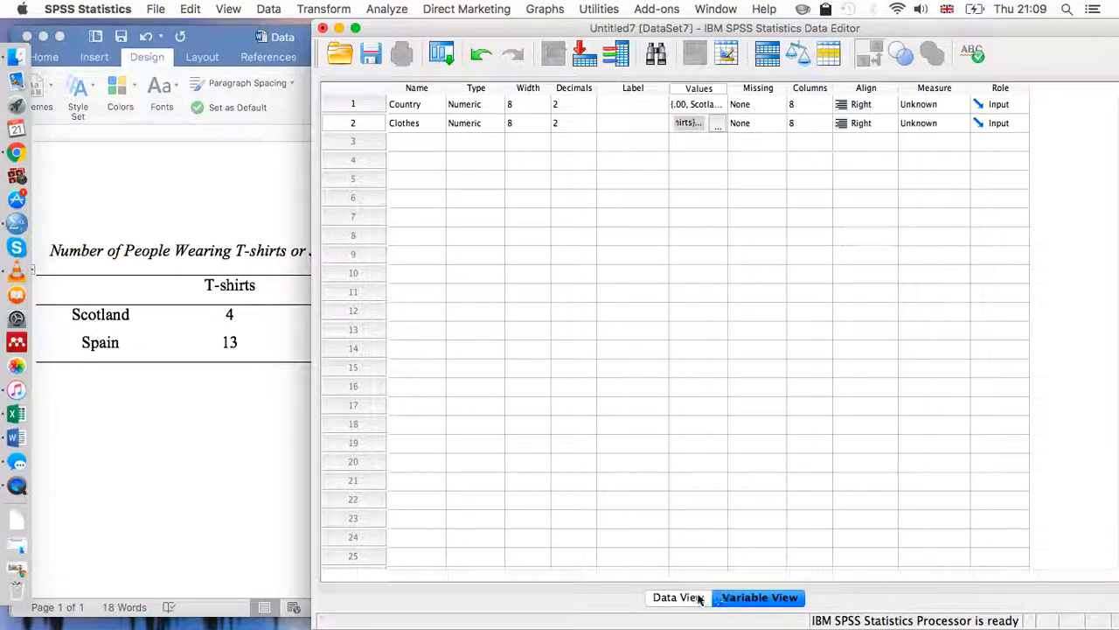
Switch to Data View showing the empty Country and Clothes columns.
click(682, 598)
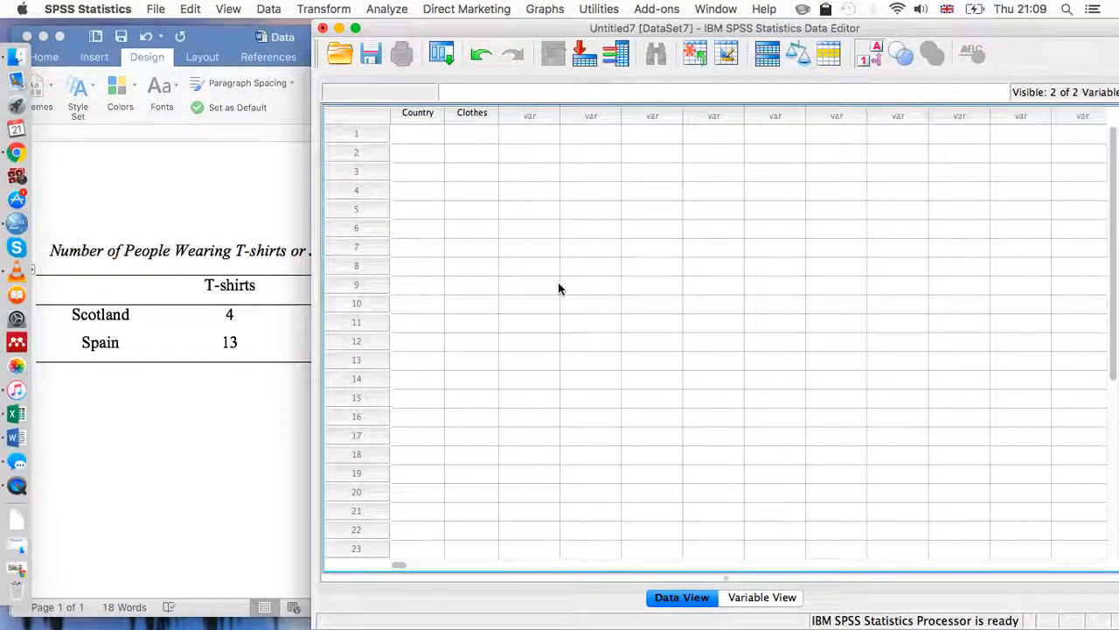
mouse_move(472, 189)
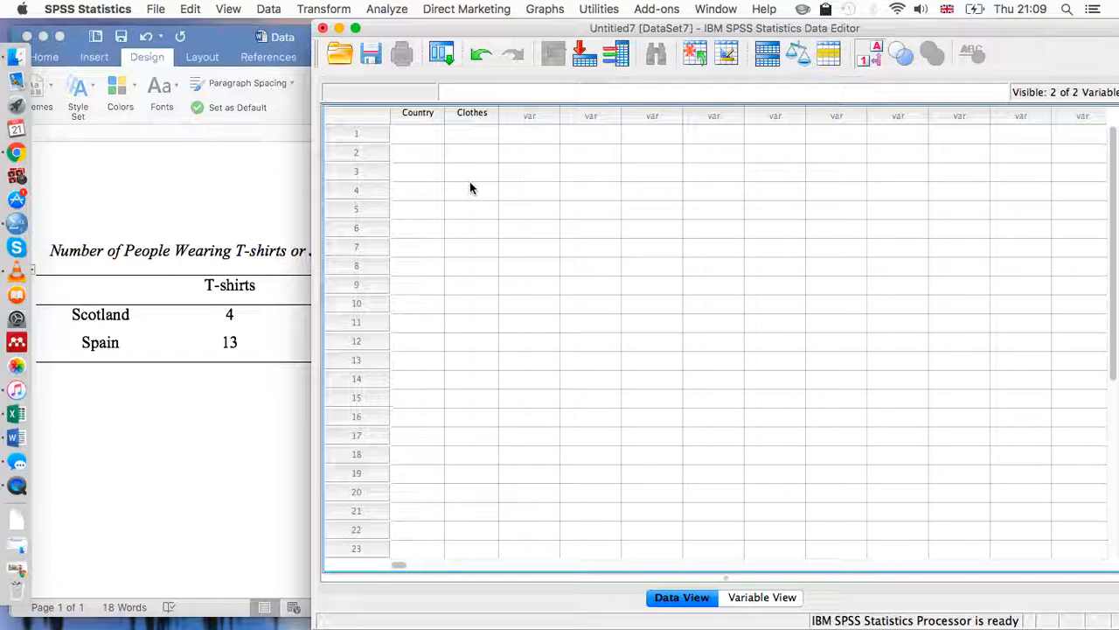
mouse_move(474, 136)
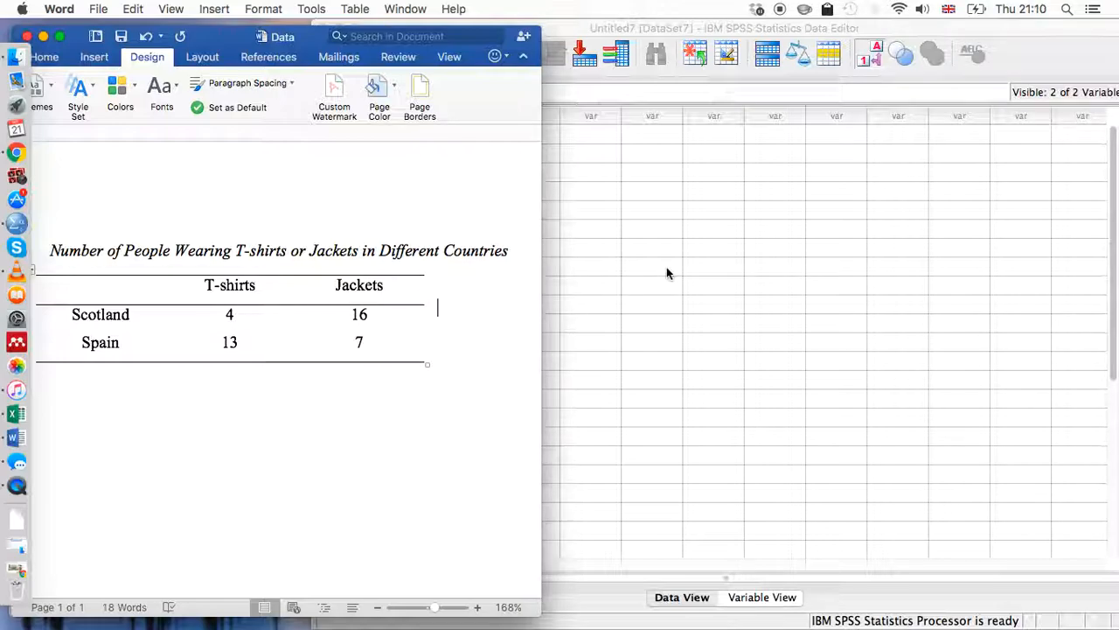
Enter Scotland for the first 20 Country cases and Spain for the following cases.
click(416, 133)
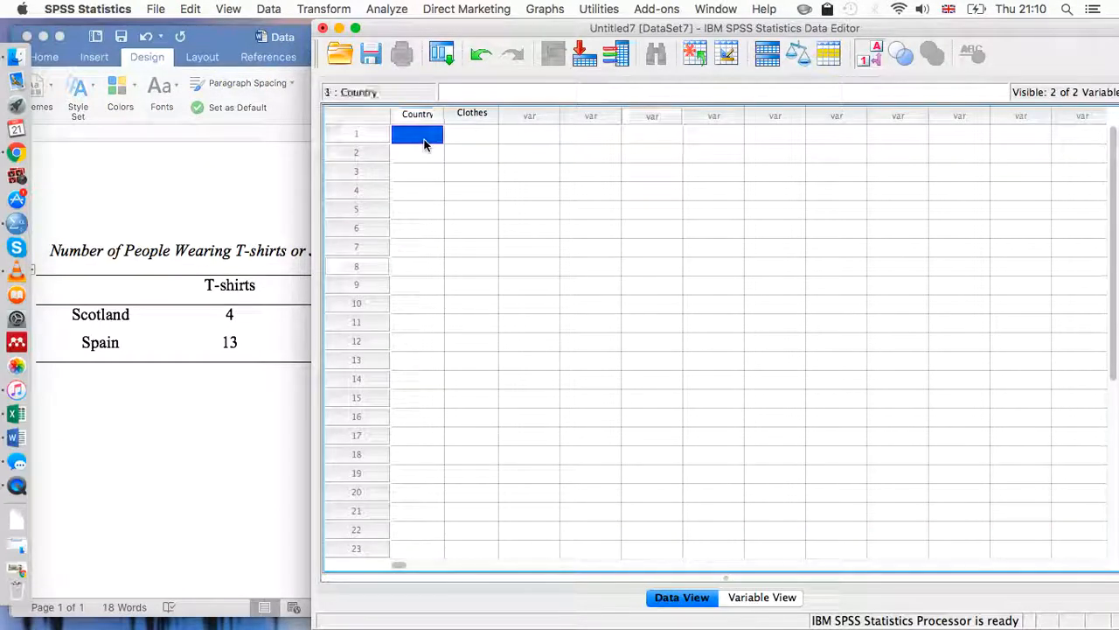
text(Scotland)
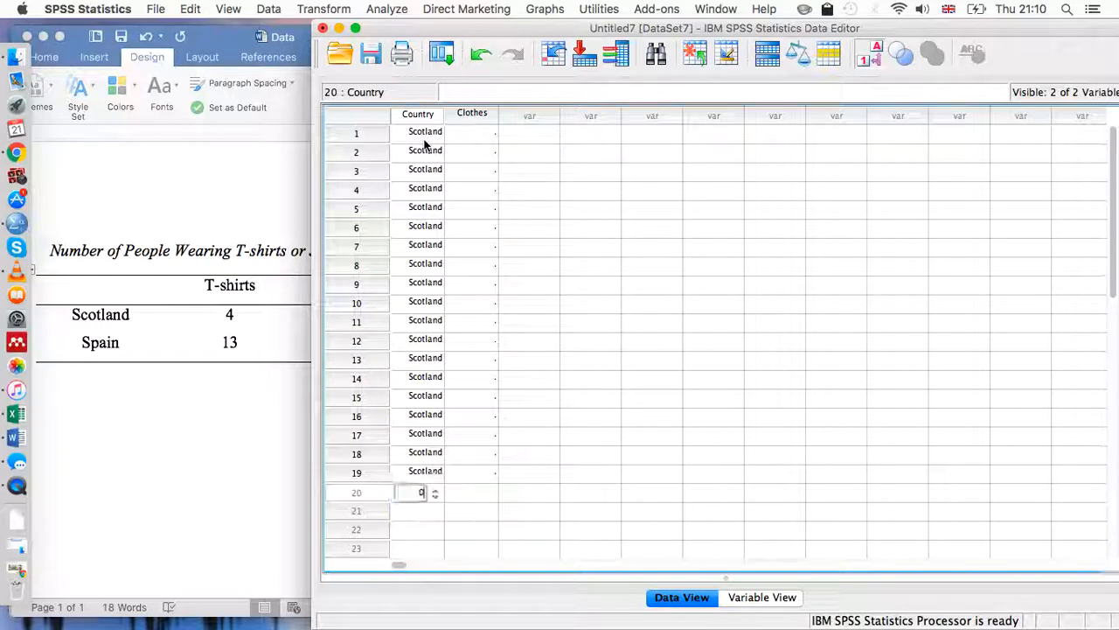
key(Return)
text(1)
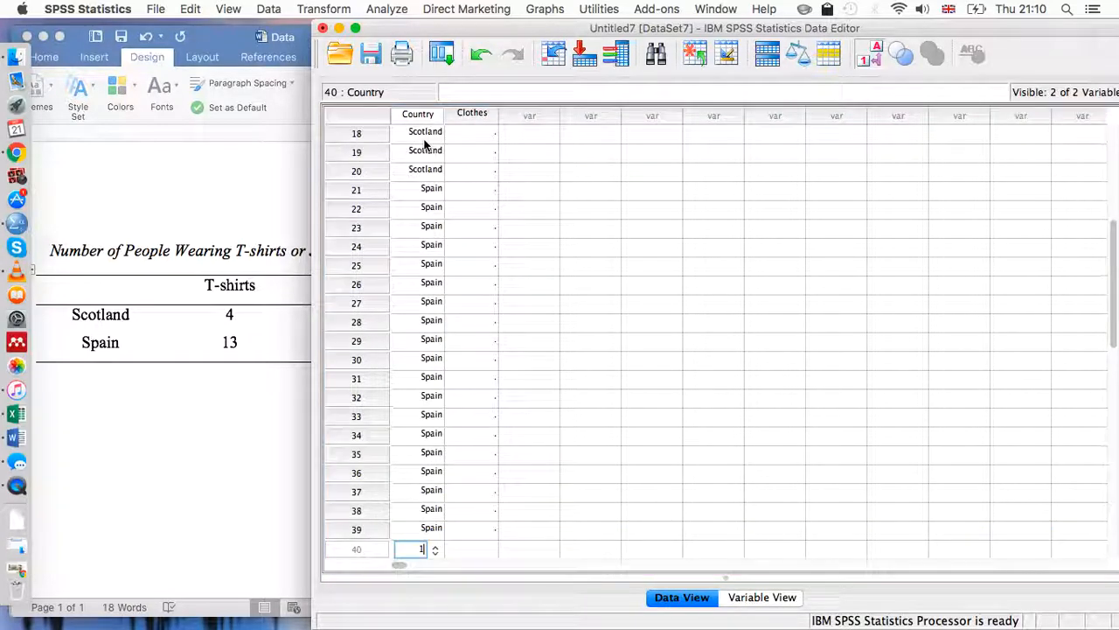
scroll(up, 3)
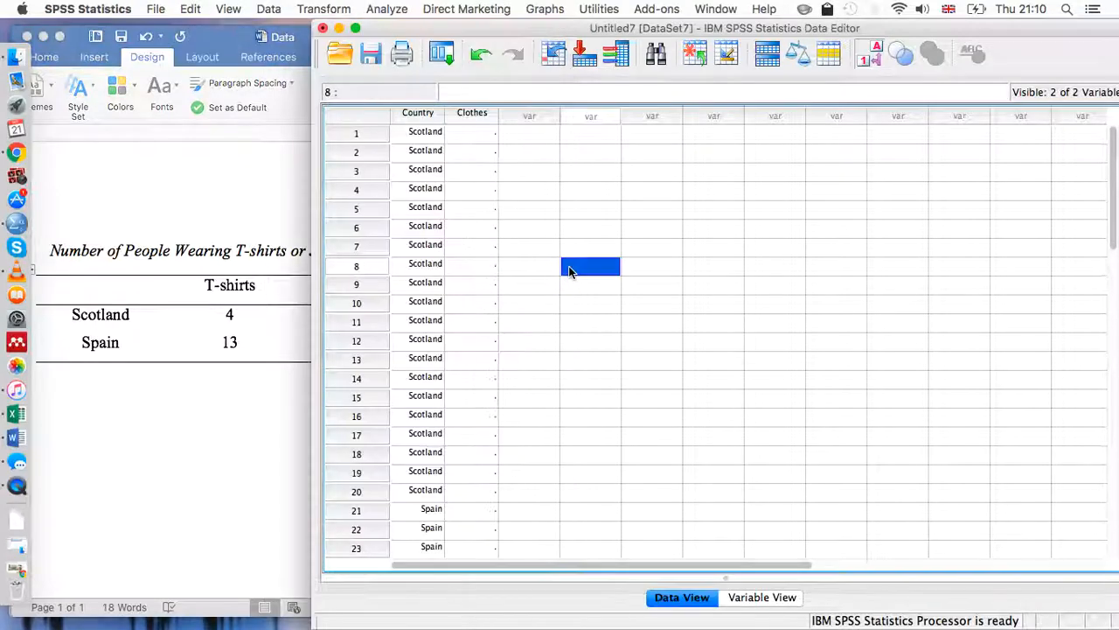
Enter the Clothes values, T-shirts and Jackets, for each country block of cases.
click(473, 133)
text(0)
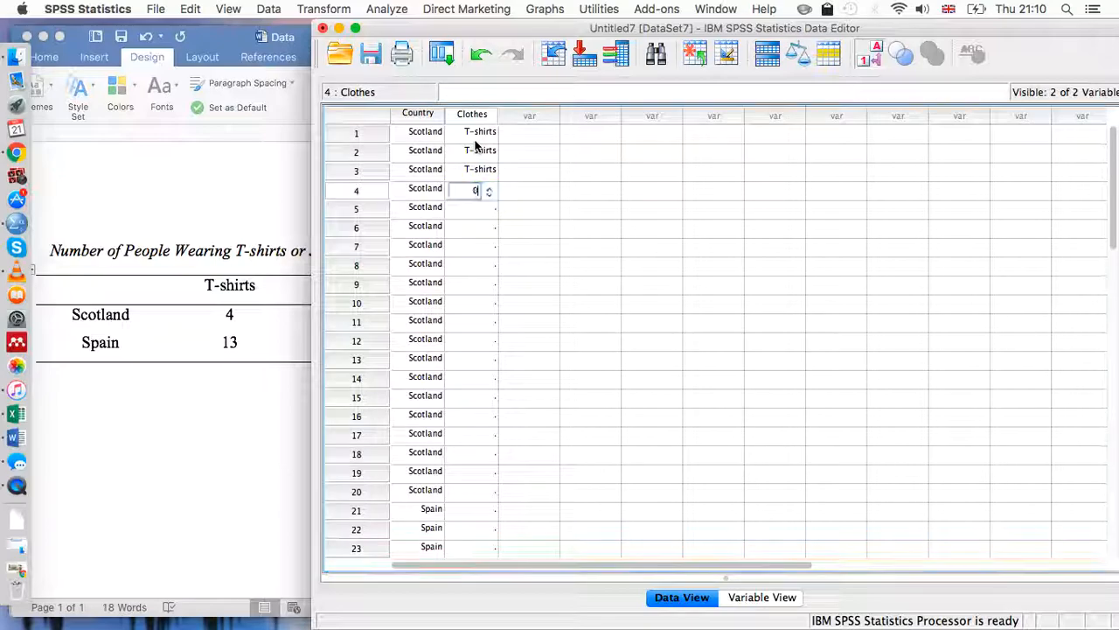
key(Return)
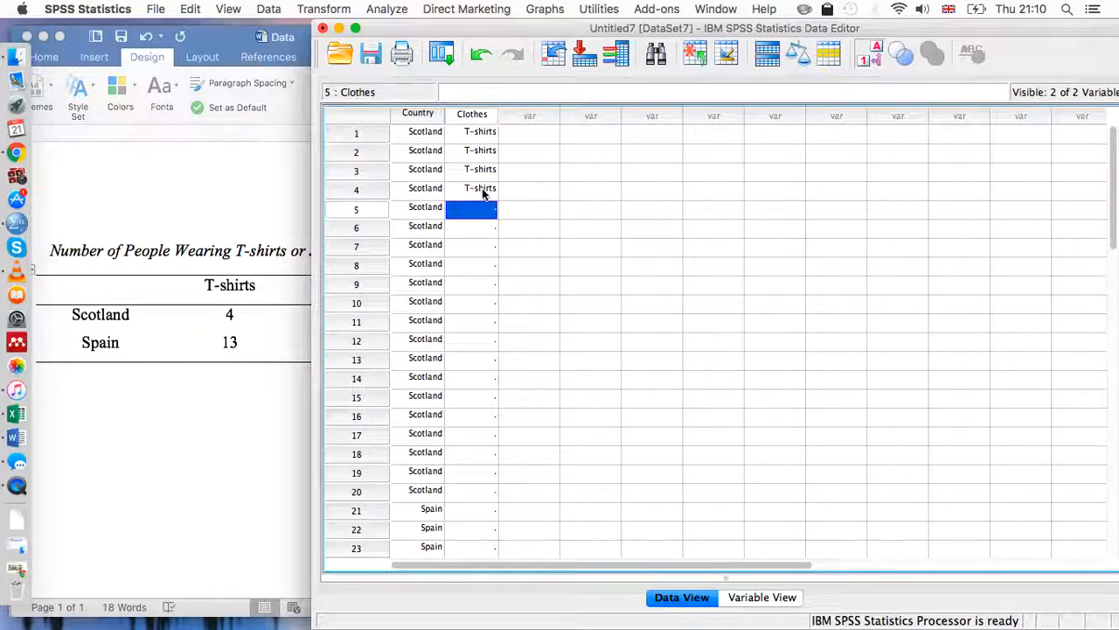
text(Jackets)
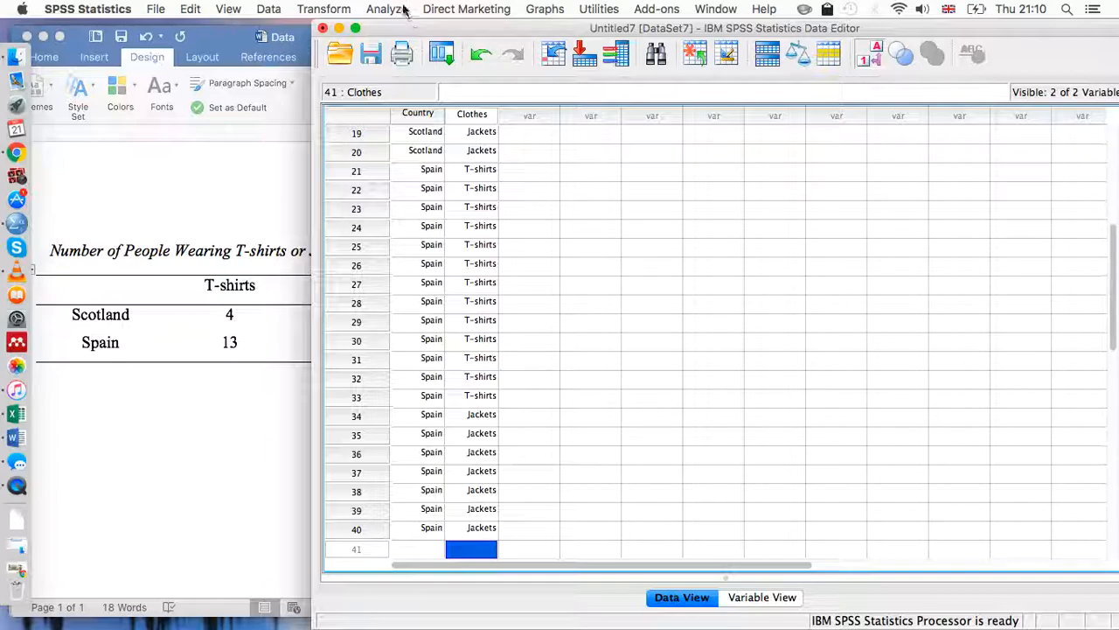
click(386, 9)
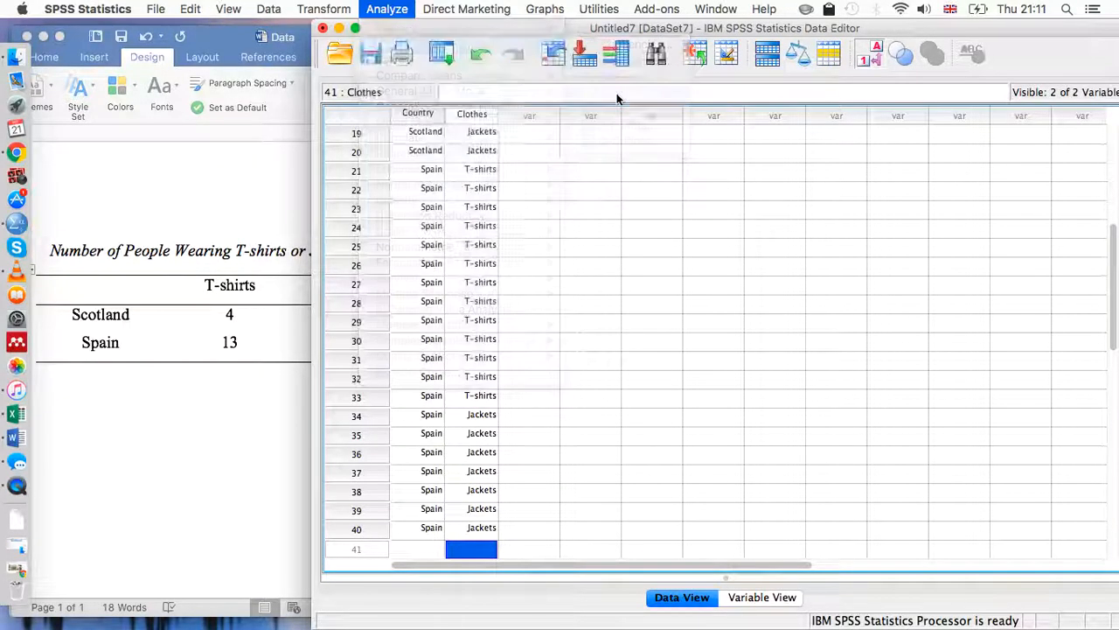
Start a Crosstabs analysis with Country as rows and Clothes as columns.
click(387, 9)
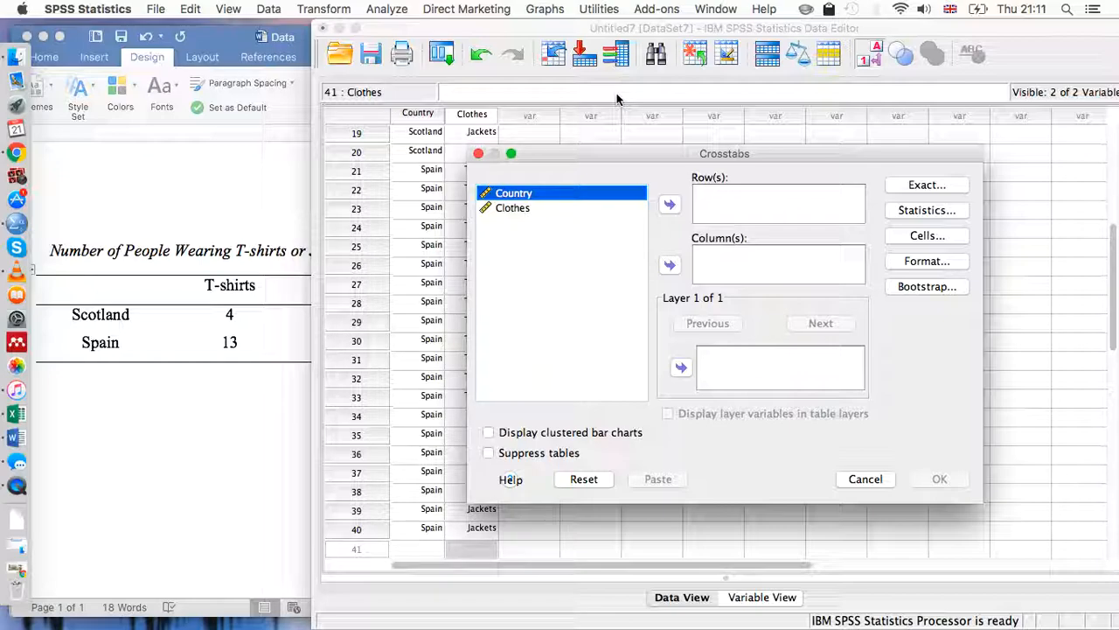
mouse_move(713, 175)
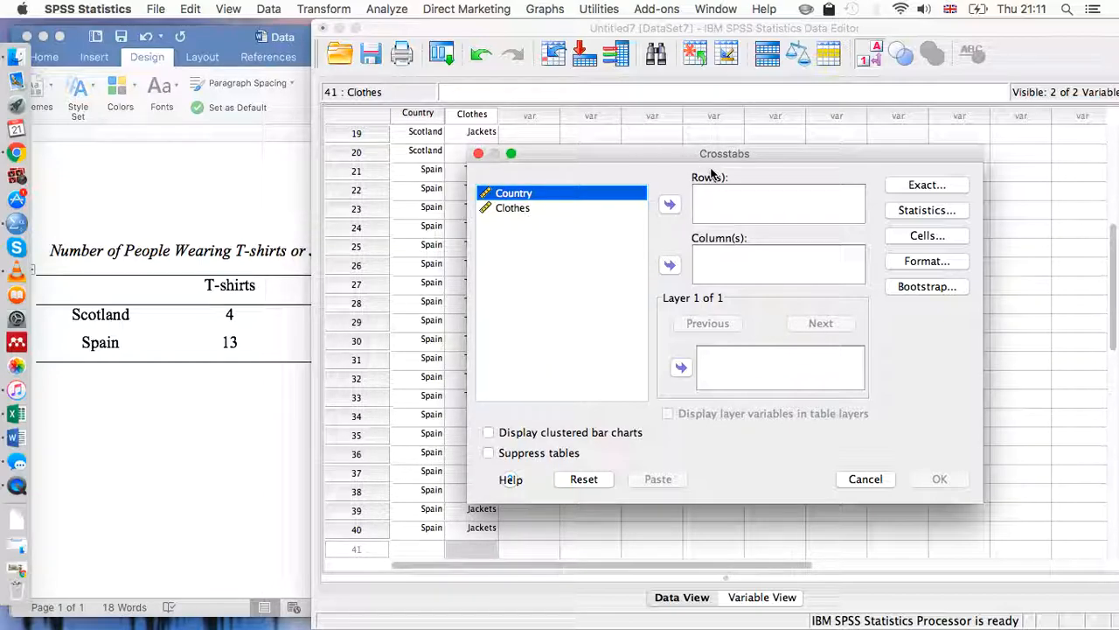
click(670, 203)
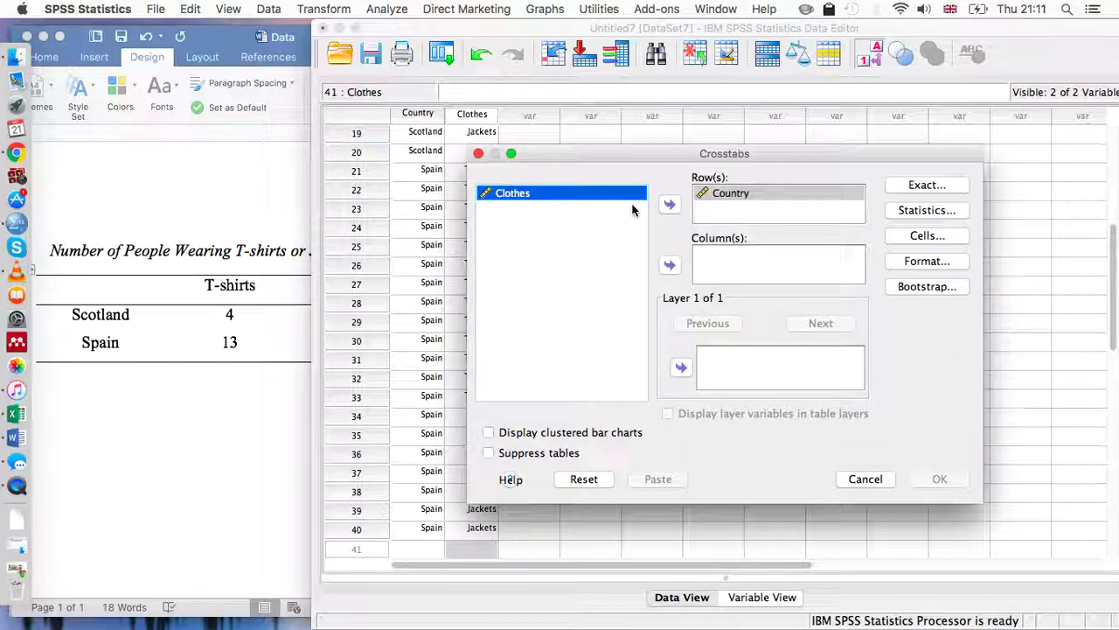
click(670, 266)
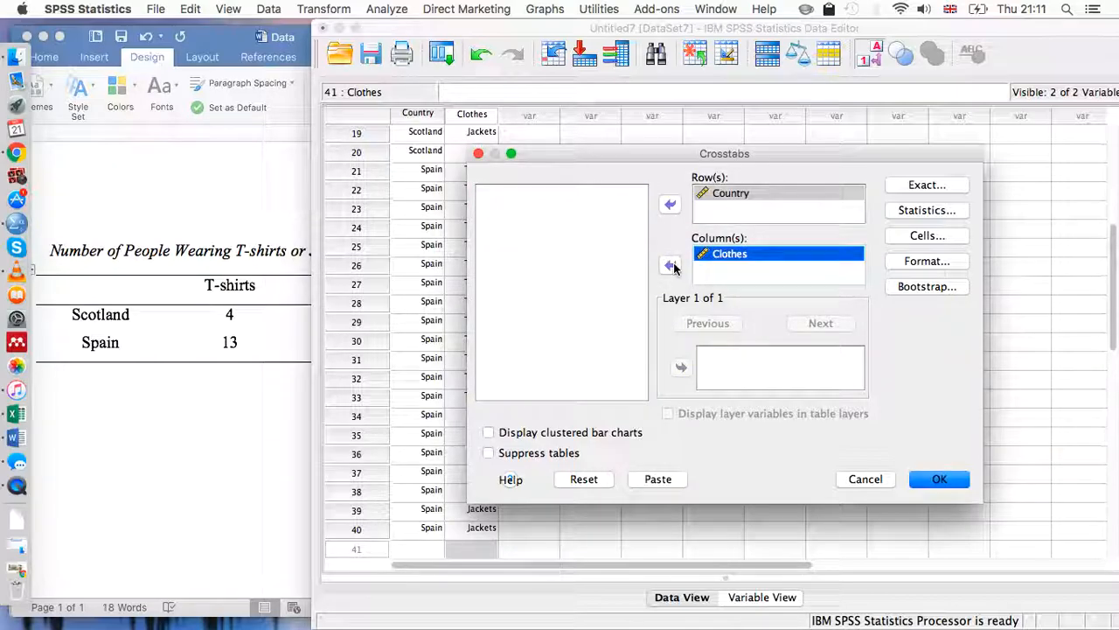
Request a chi-square test and row percentages for the crosstab.
click(927, 210)
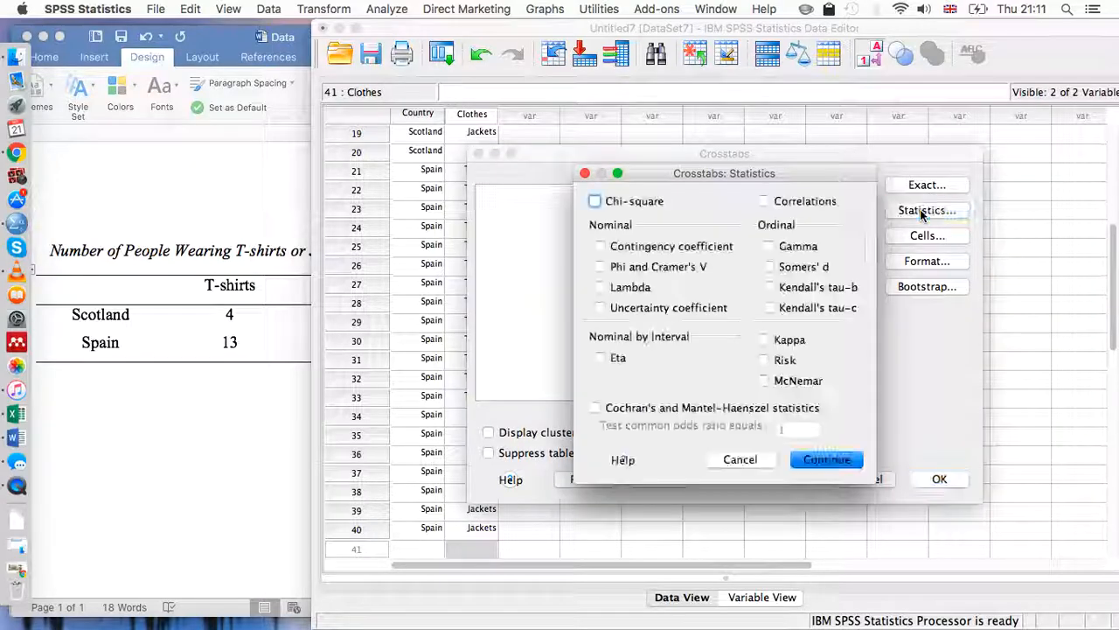
click(595, 201)
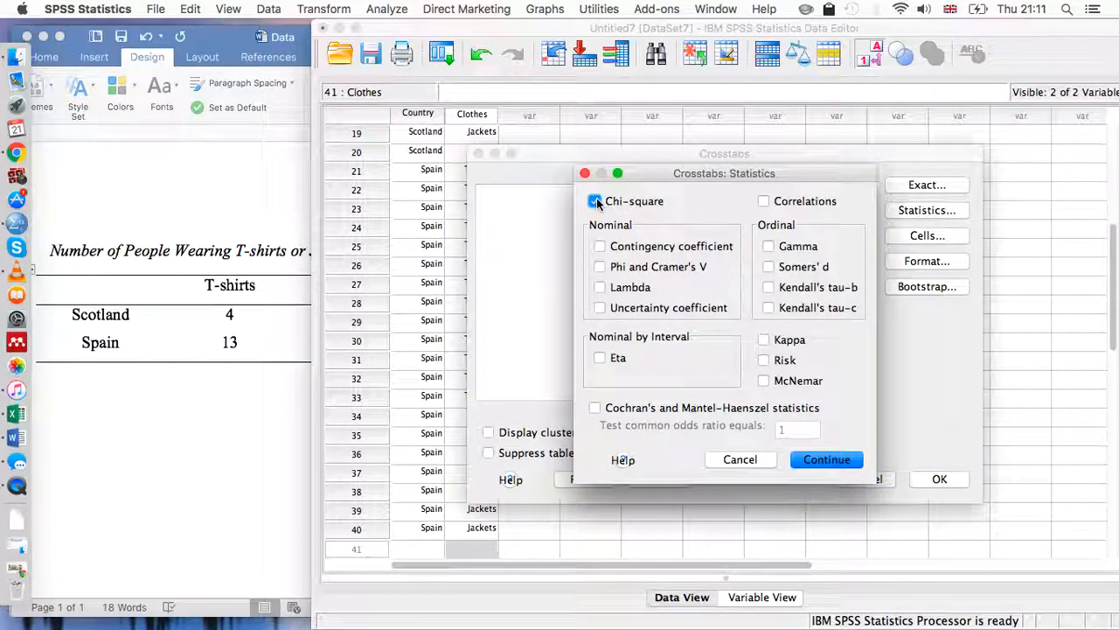
click(825, 459)
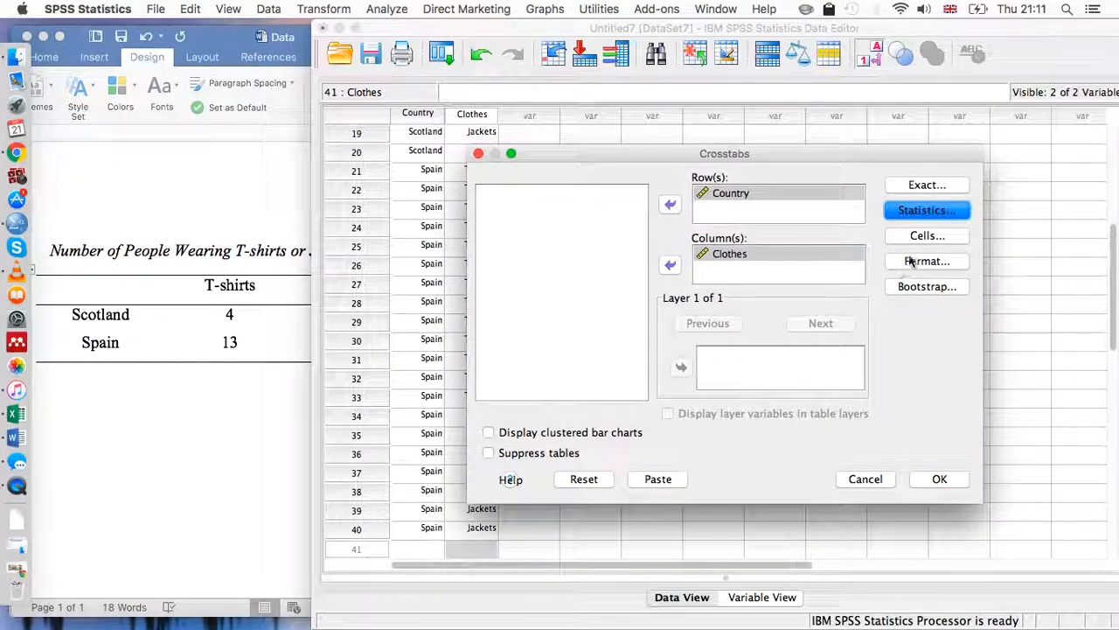
click(927, 234)
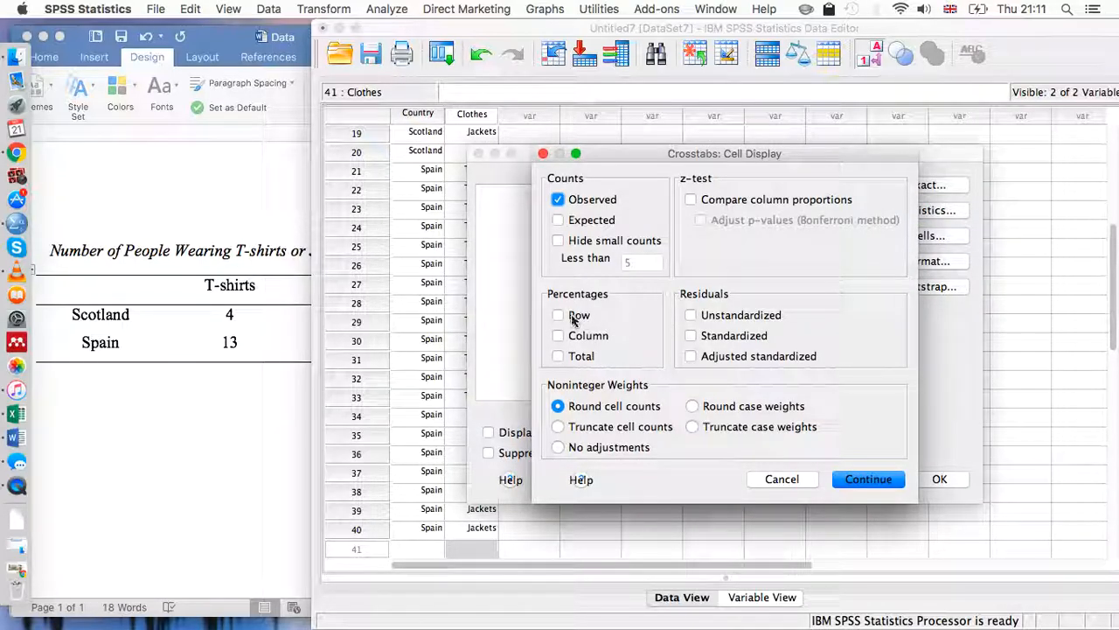
click(558, 315)
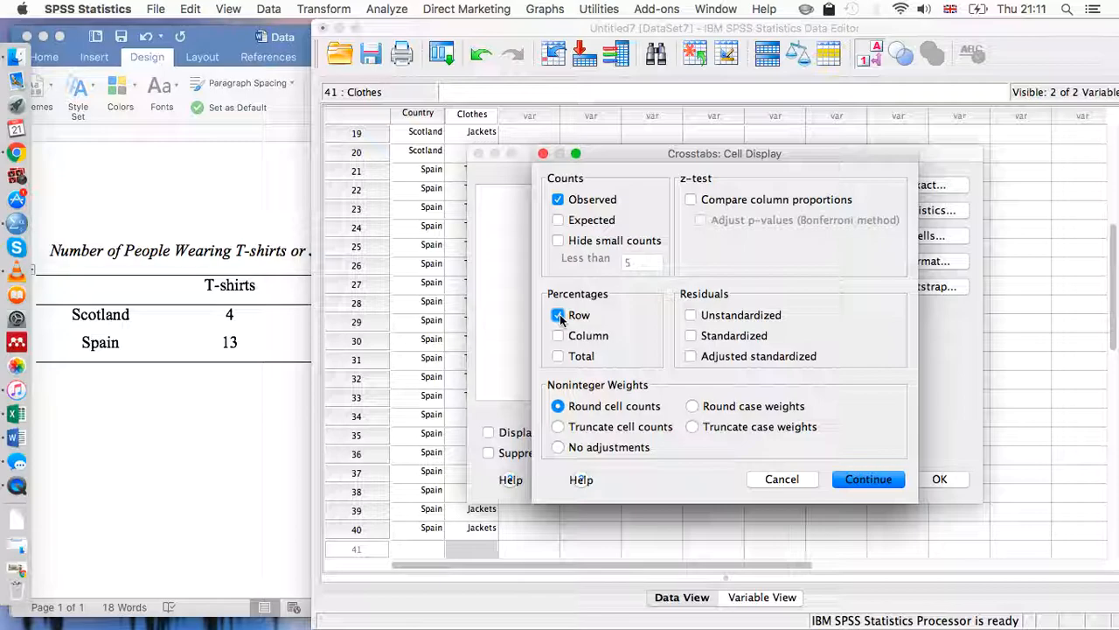
click(868, 479)
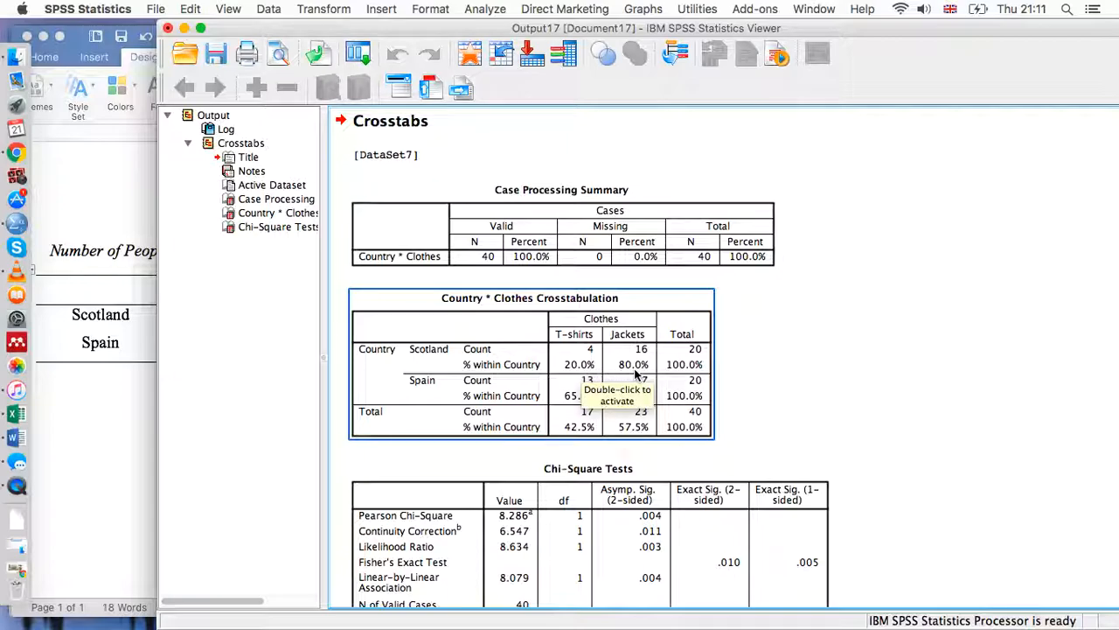
mouse_move(546, 420)
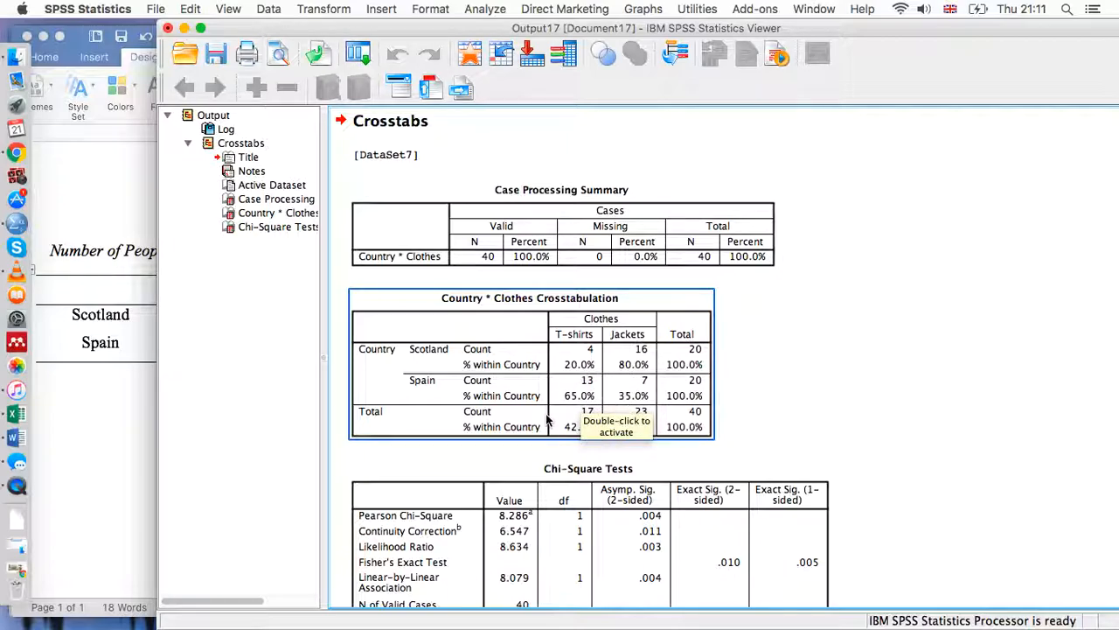
mouse_move(569, 406)
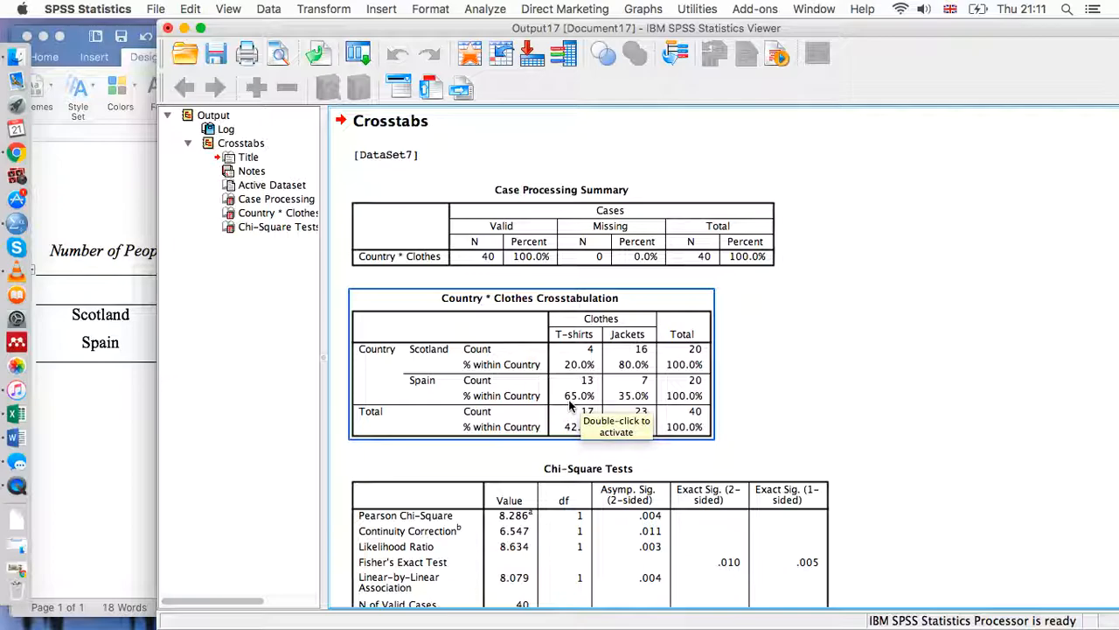
mouse_move(630, 405)
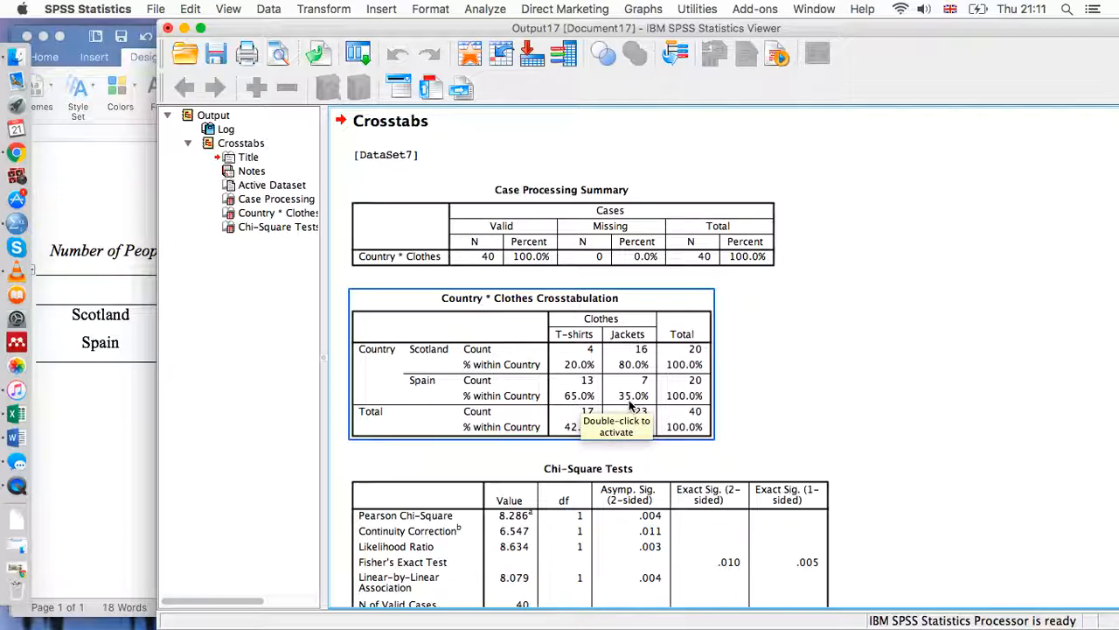
scroll(down, 3)
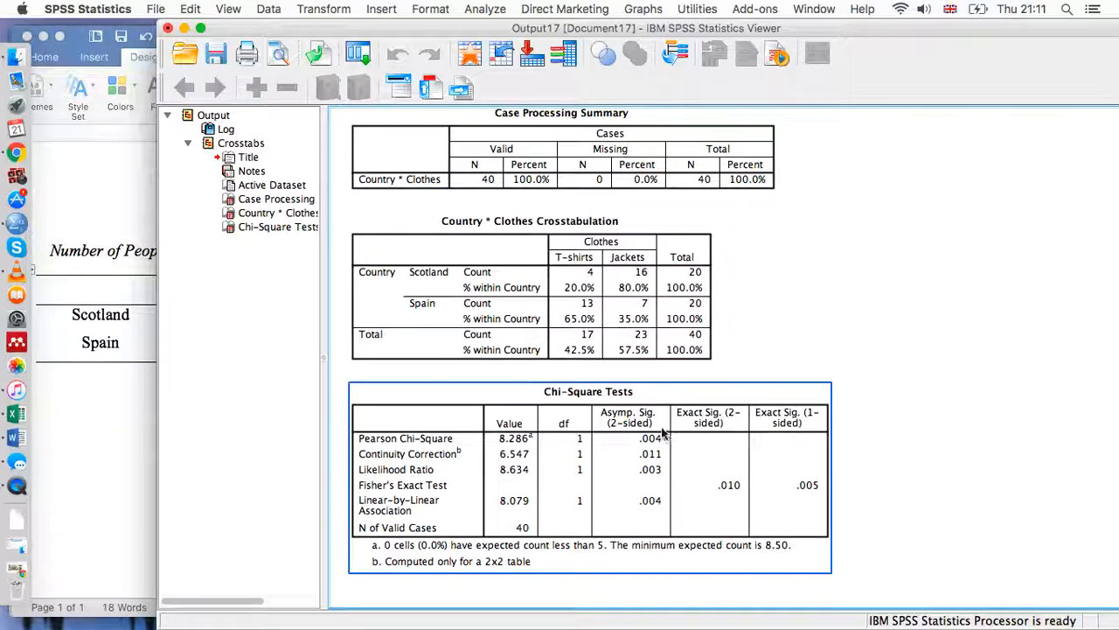
mouse_move(657, 436)
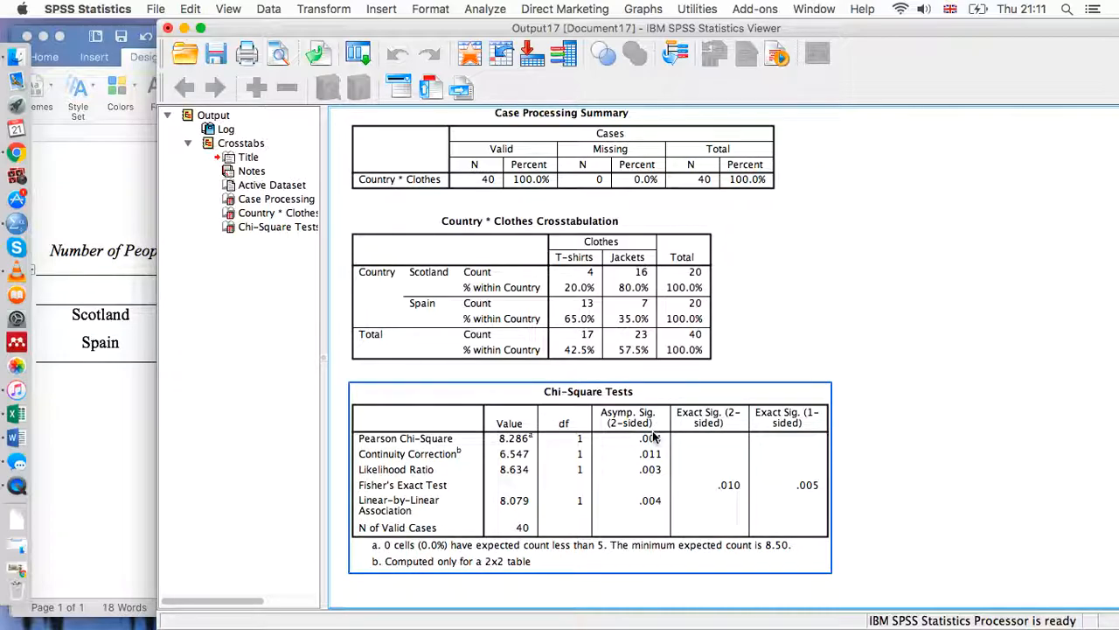
mouse_move(441, 441)
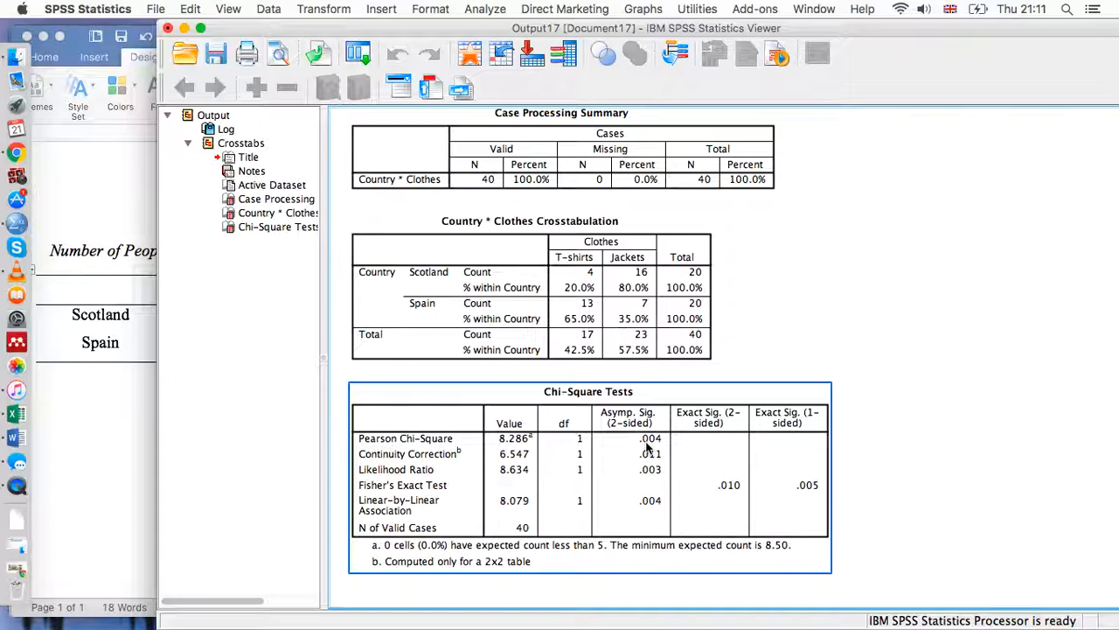
mouse_move(655, 448)
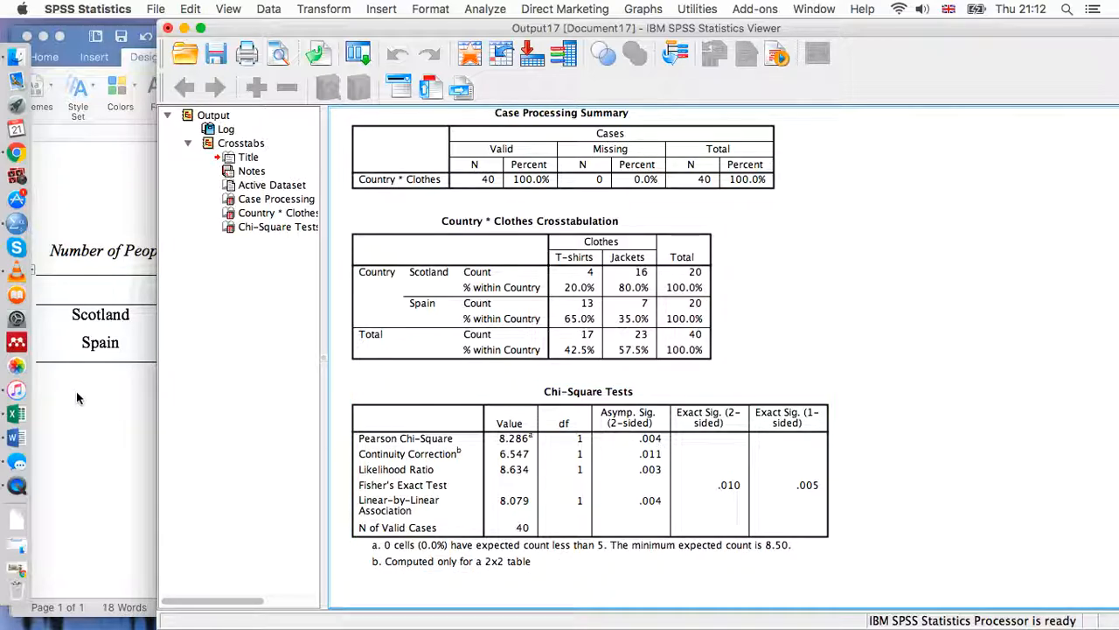
Write the Word results paragraph: jackets 80% Scotland vs 35% Spain, χ2(1, N = 40) = 8.29, p = .004.
click(16, 437)
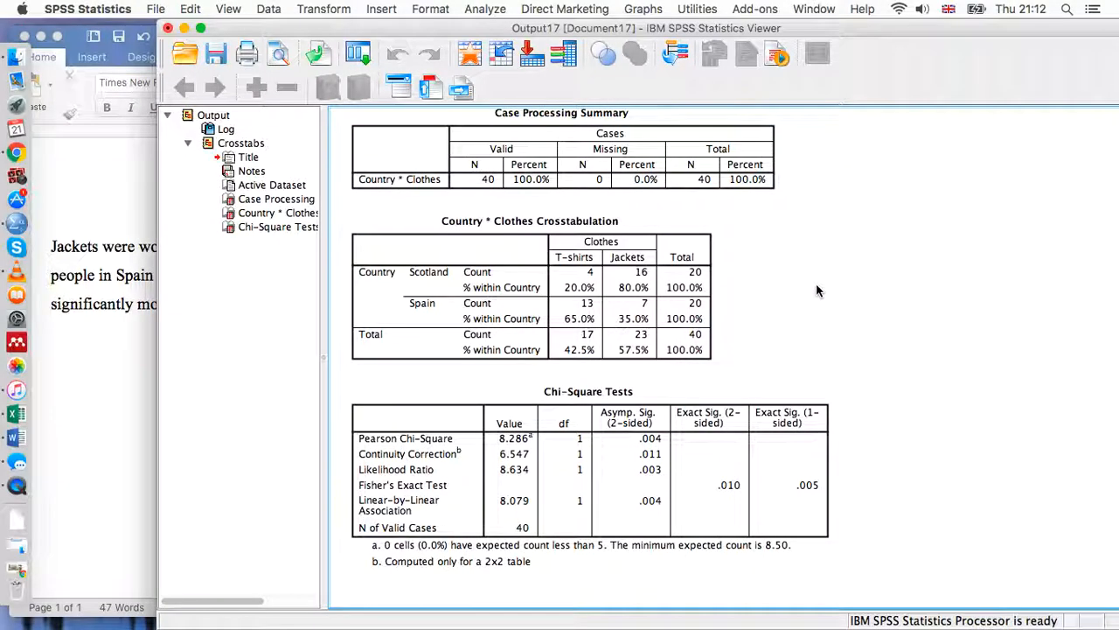
click(423, 437)
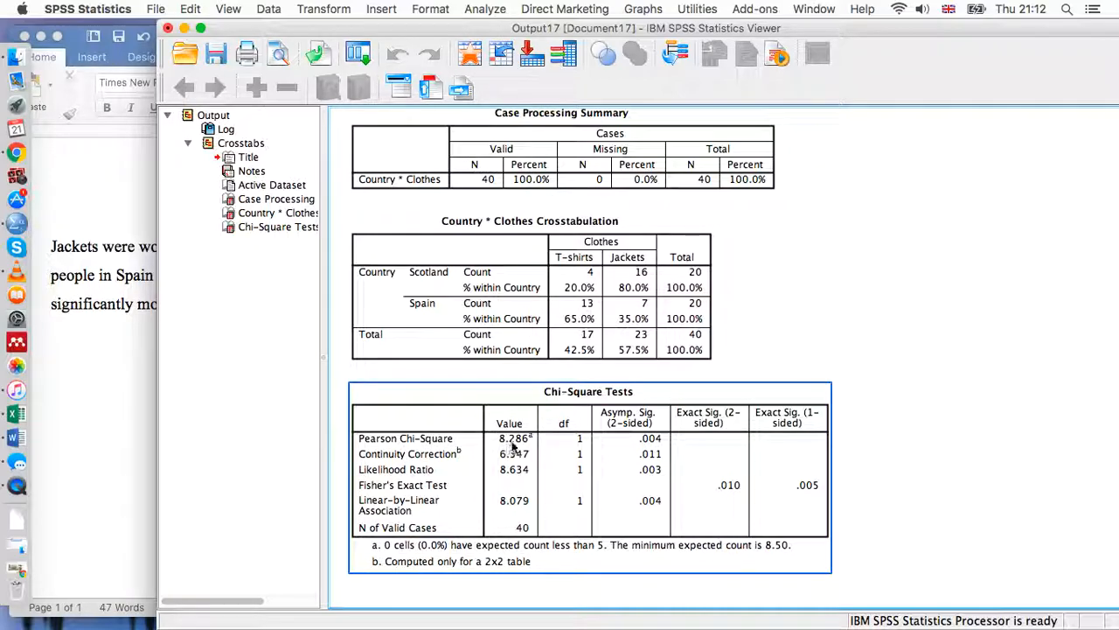
mouse_move(538, 445)
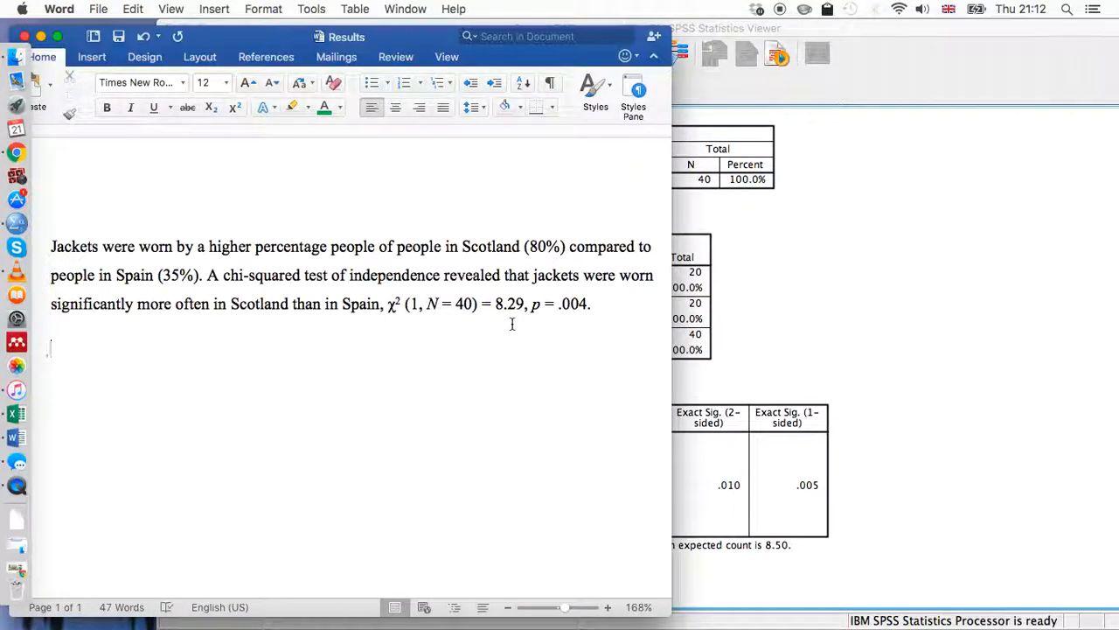
click(726, 28)
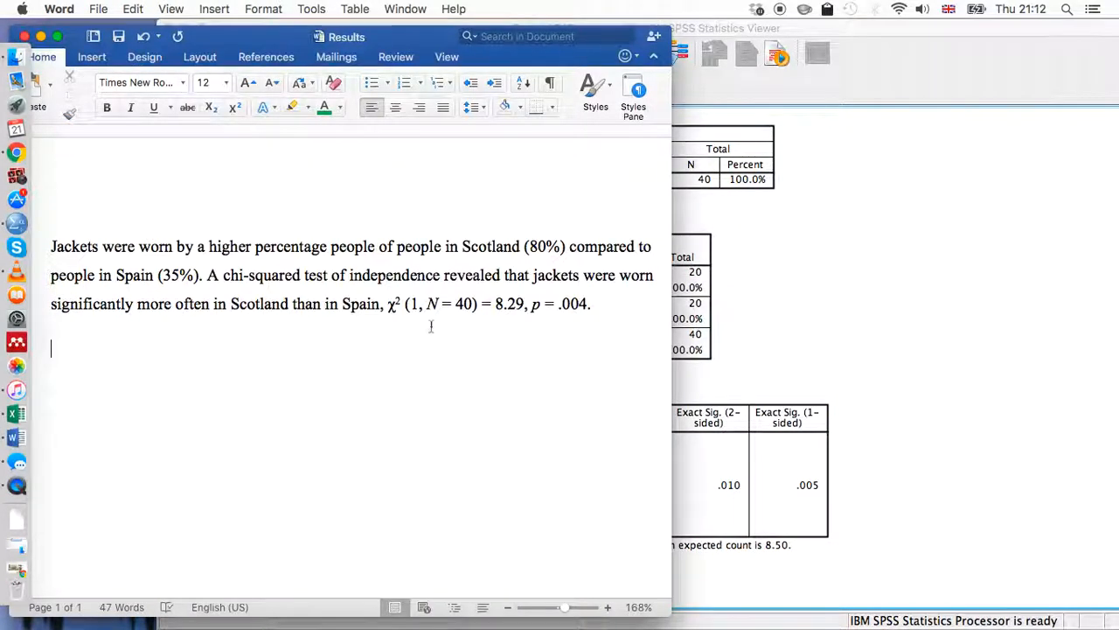
mouse_move(773, 285)
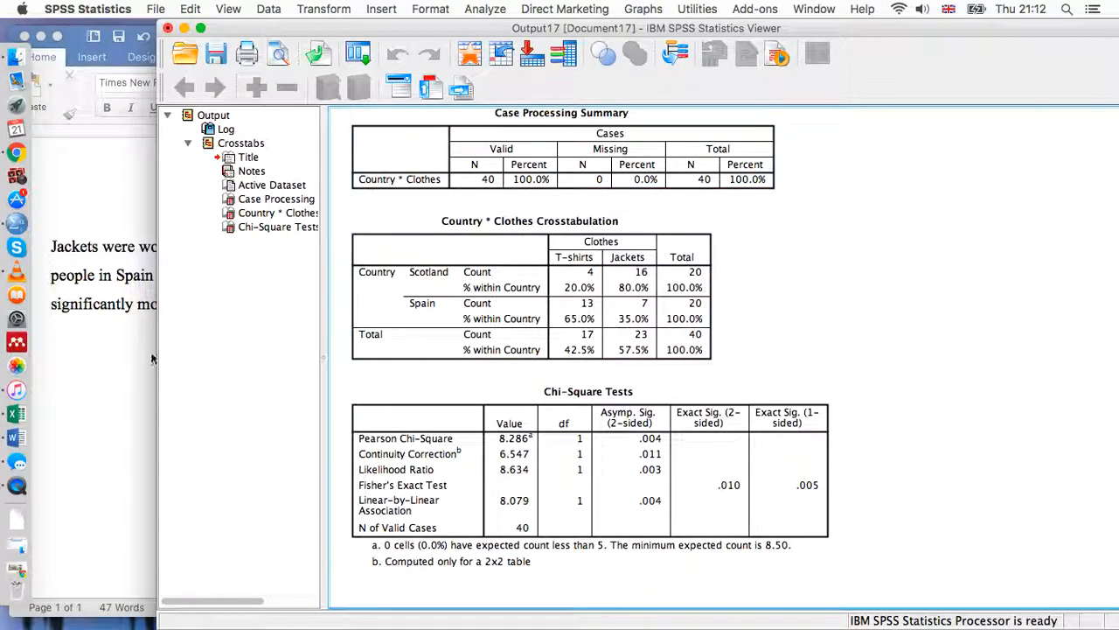
click(15, 437)
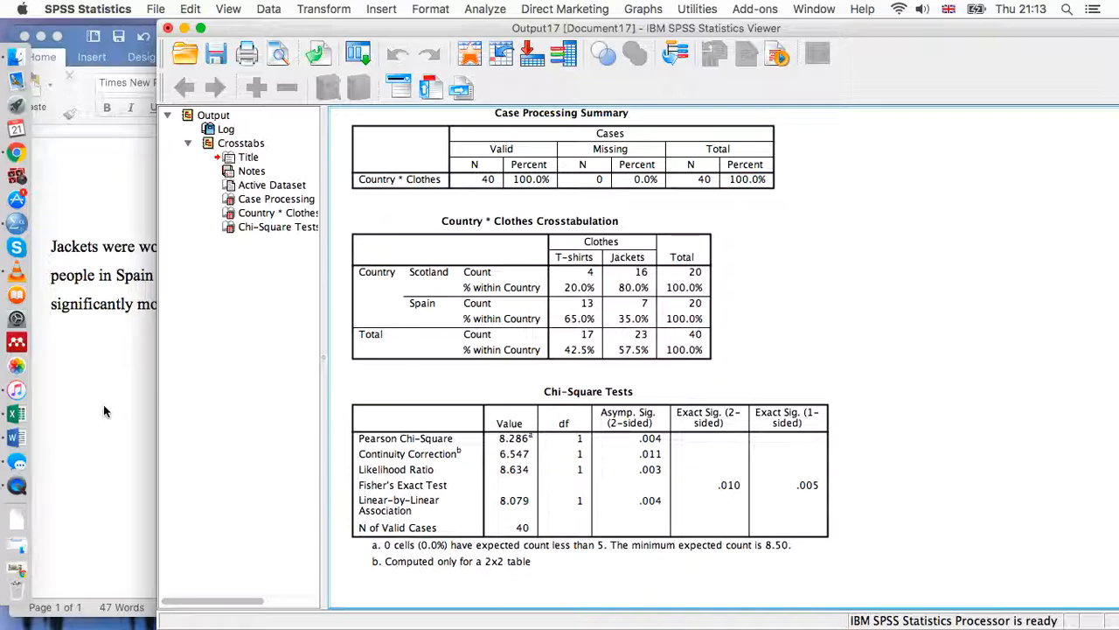
mouse_move(941, 263)
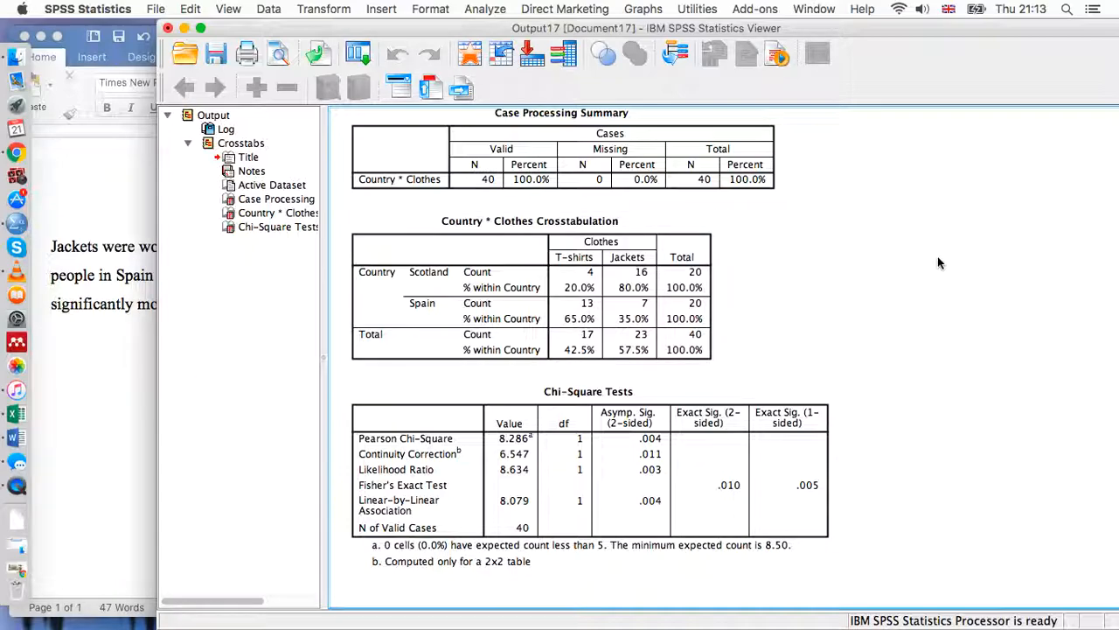